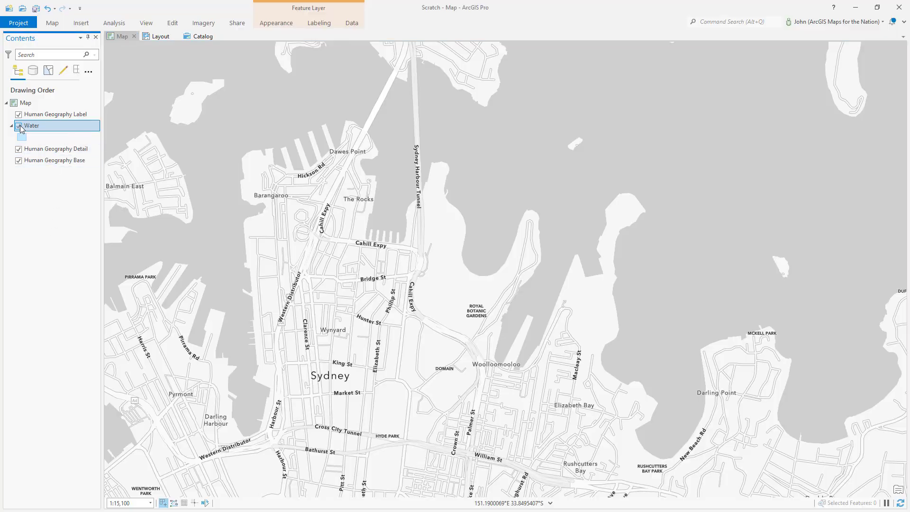
# Turn on the Water layer, remove its outline and switch its fill to Hatched fill.
pyautogui.click(19, 125)
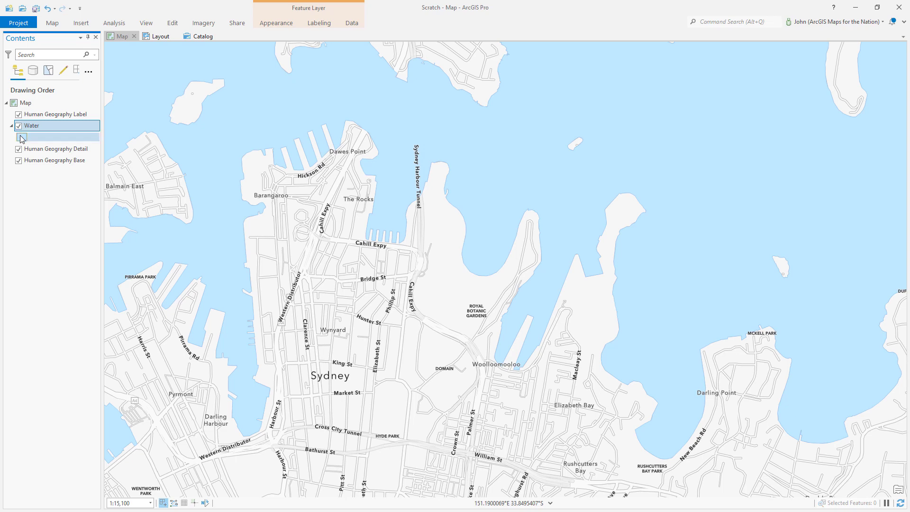
pyautogui.doubleClick(31, 126)
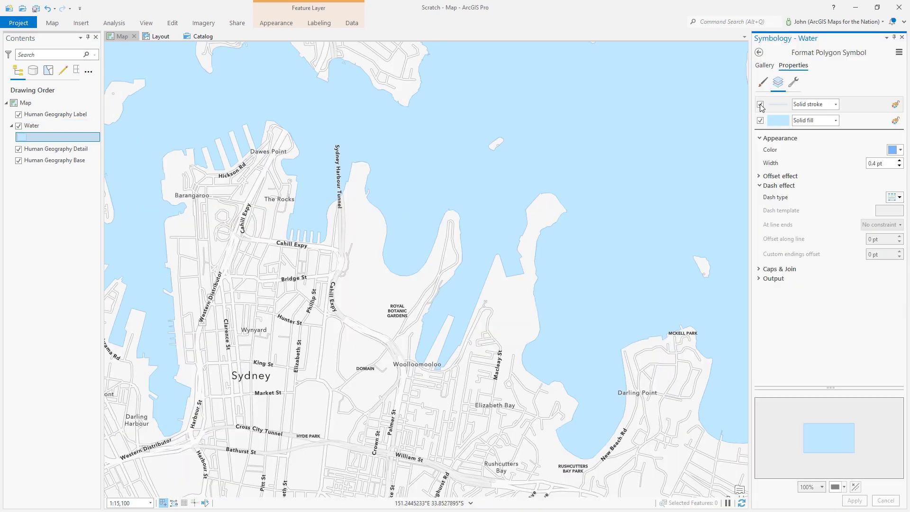
pyautogui.click(760, 104)
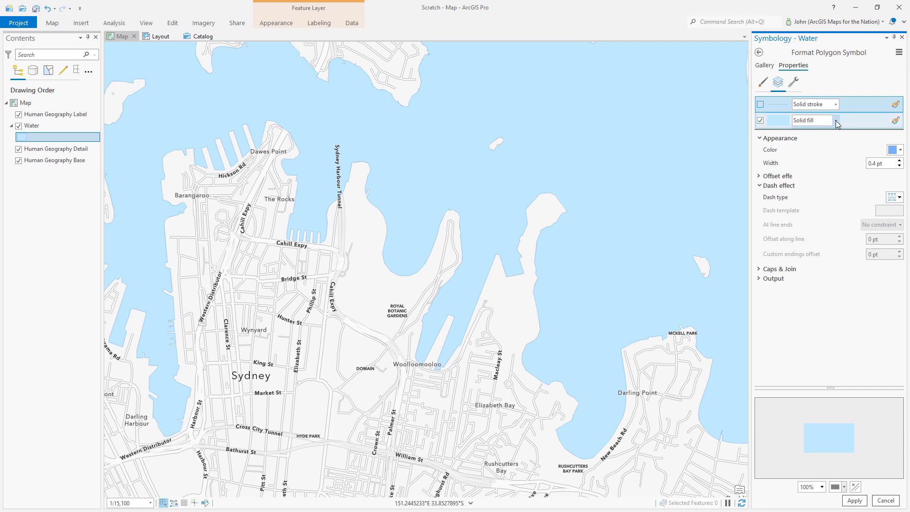
pyautogui.click(835, 119)
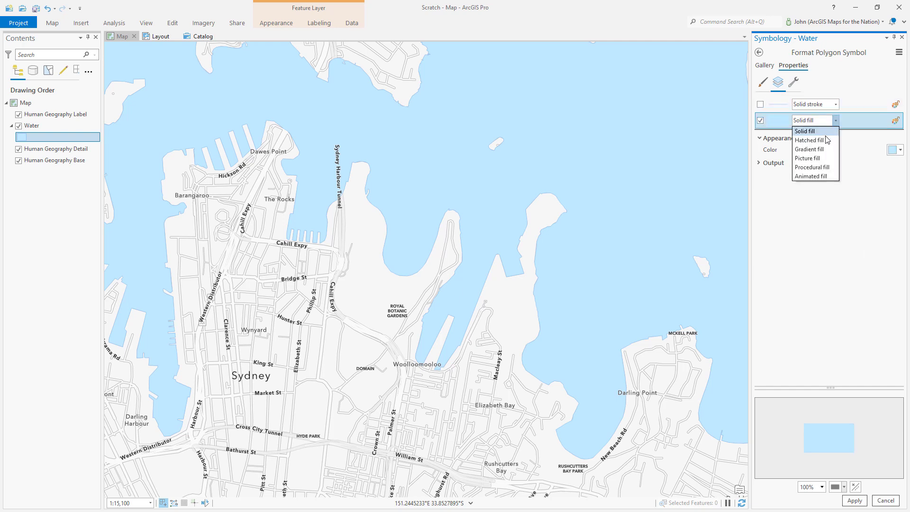
pyautogui.click(809, 140)
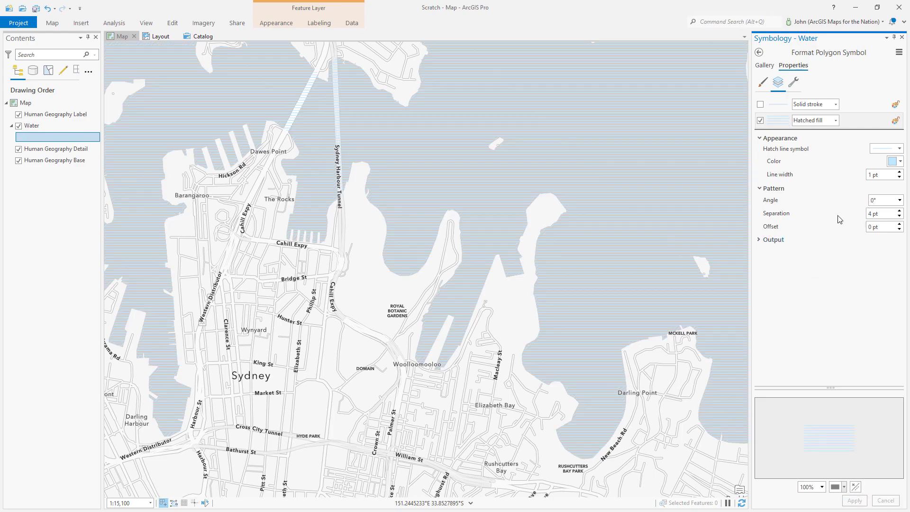
# Set the hatch lines to 20 pt width with 19 pt separation and apply.
pyautogui.click(898, 172)
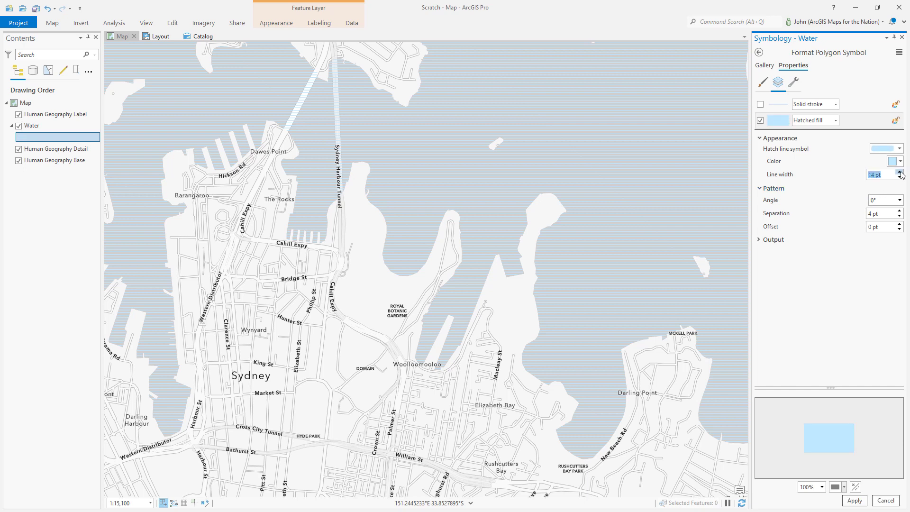
pyautogui.click(899, 172)
pyautogui.write('19')
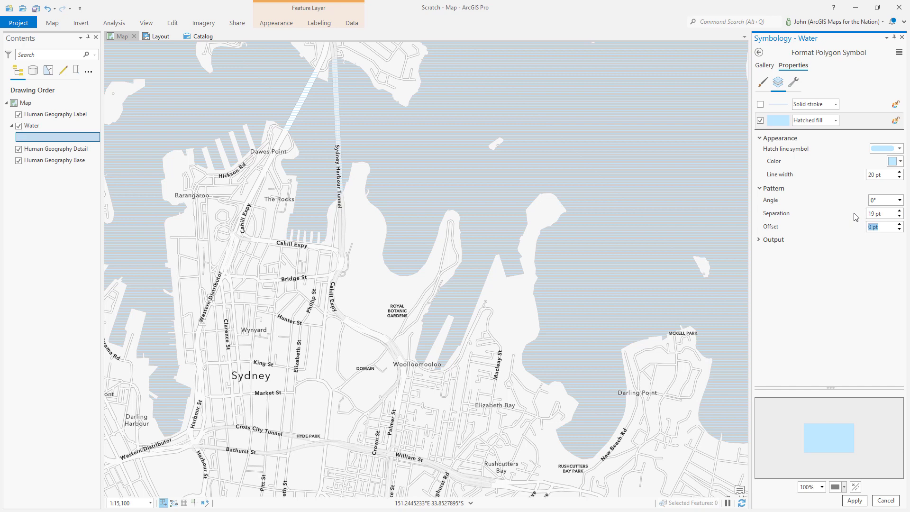
pyautogui.click(855, 500)
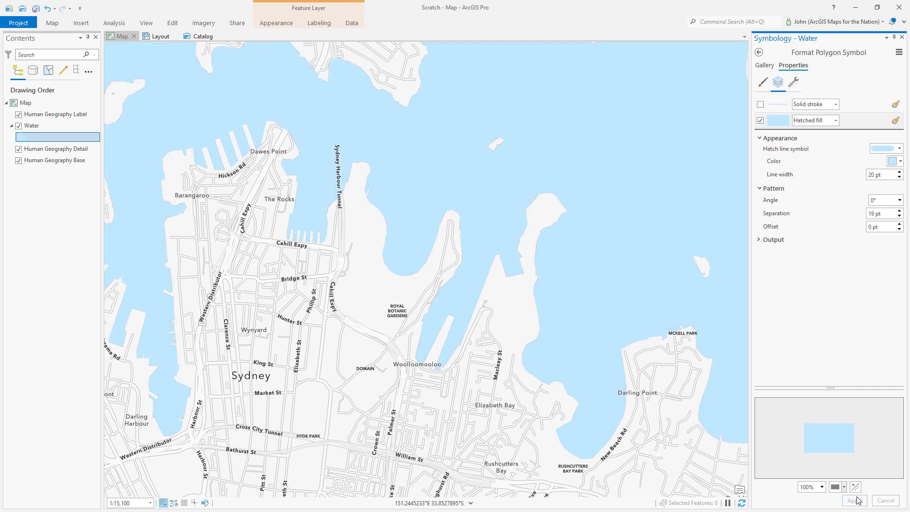
# Change the hatch line to a Gradient stroke fading from light blue to deeper blue, then apply.
pyautogui.click(898, 210)
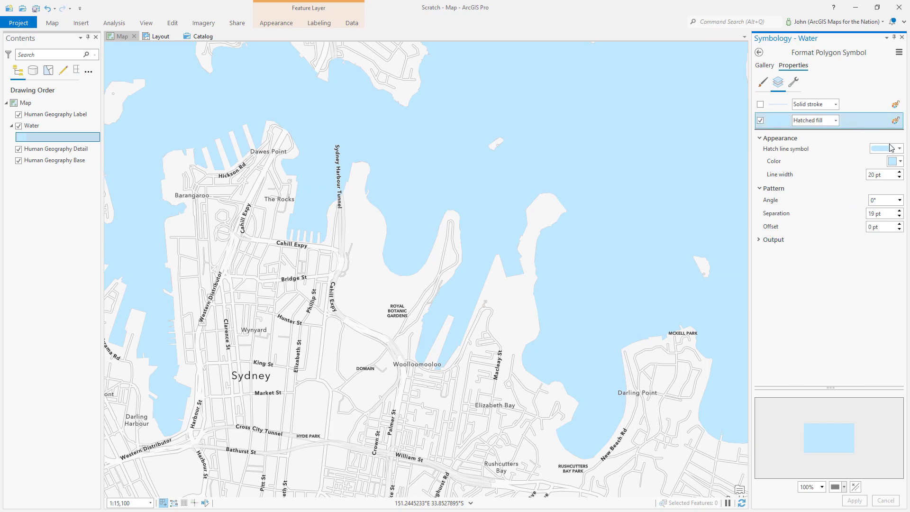
pyautogui.click(902, 148)
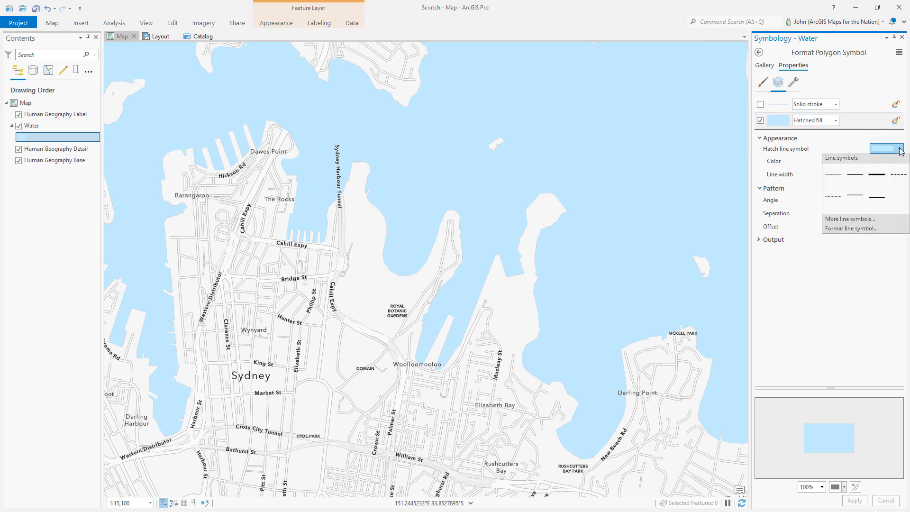
pyautogui.click(851, 228)
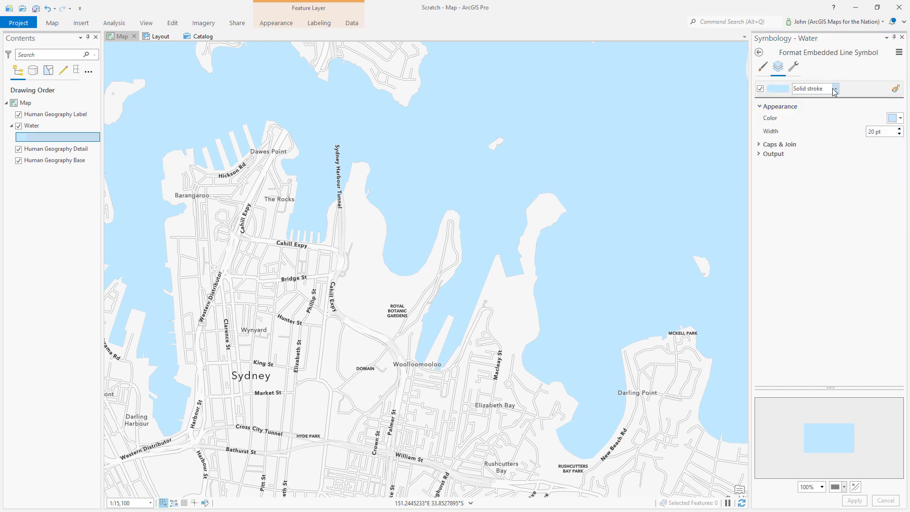
pyautogui.click(834, 89)
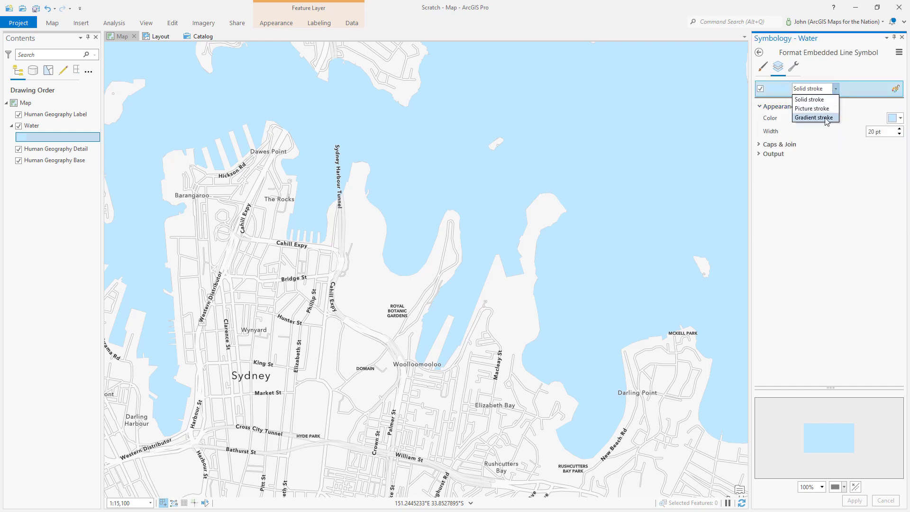
pyautogui.click(814, 117)
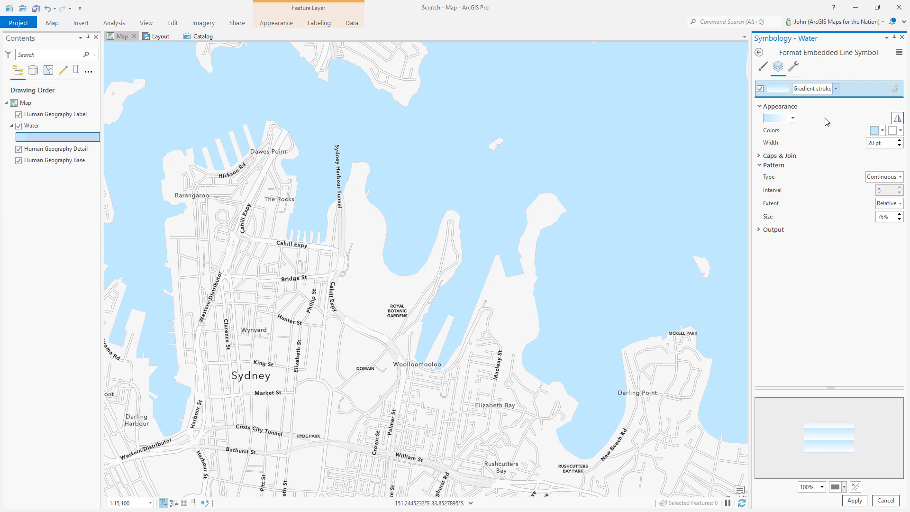
pyautogui.moveTo(838, 123)
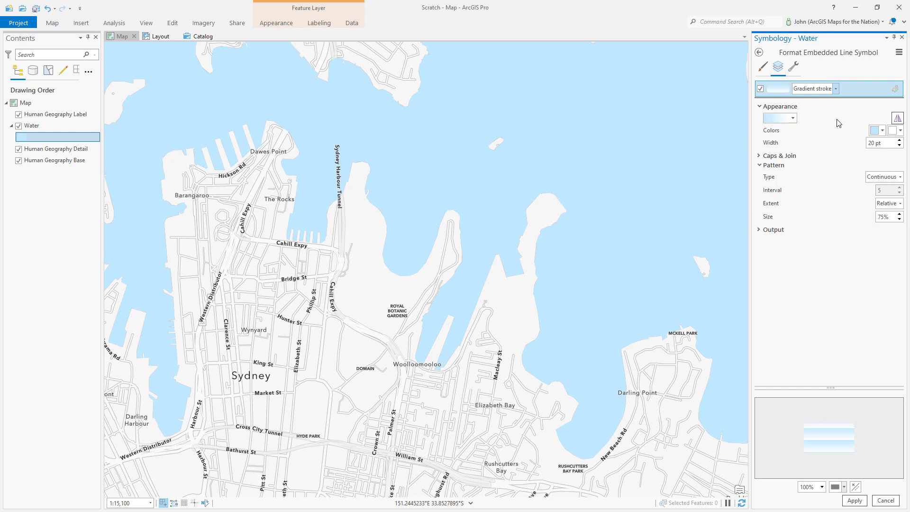
pyautogui.click(903, 130)
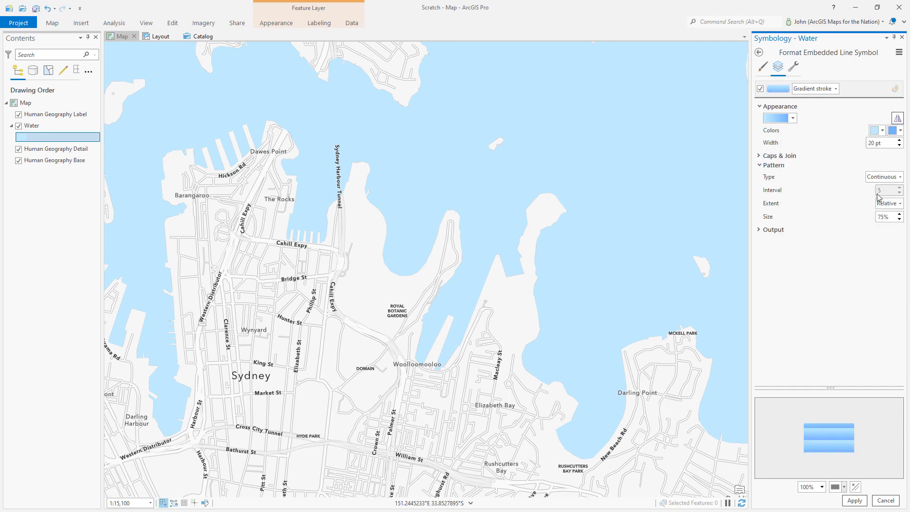
pyautogui.click(878, 129)
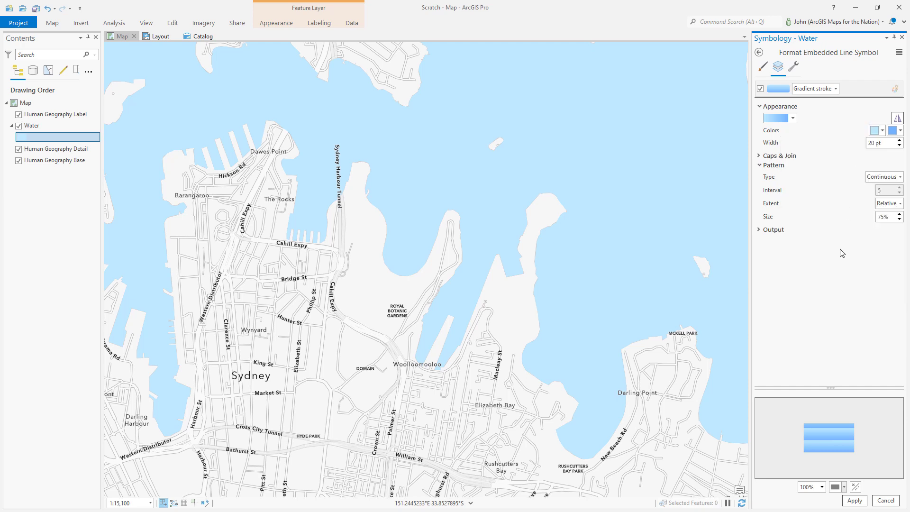
pyautogui.click(855, 500)
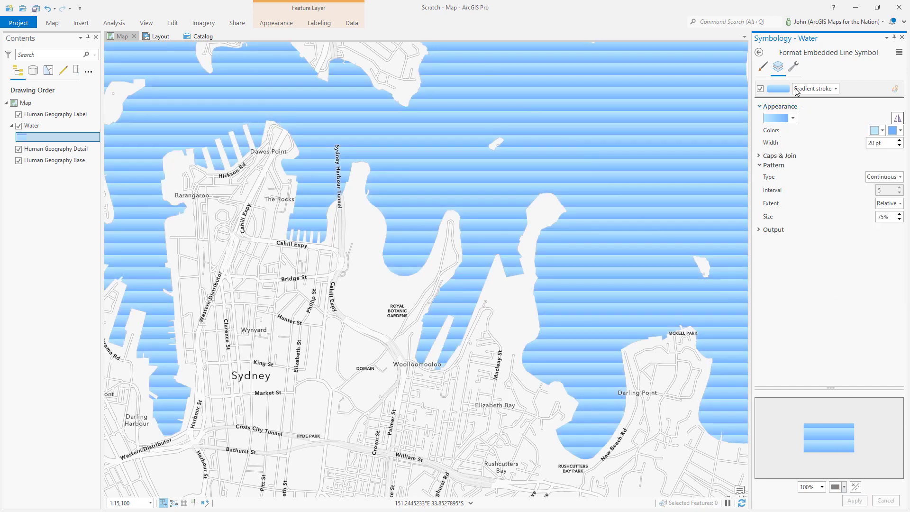
# Add a Wave effect with a 20 pt period to the hatch lines and apply.
pyautogui.click(794, 67)
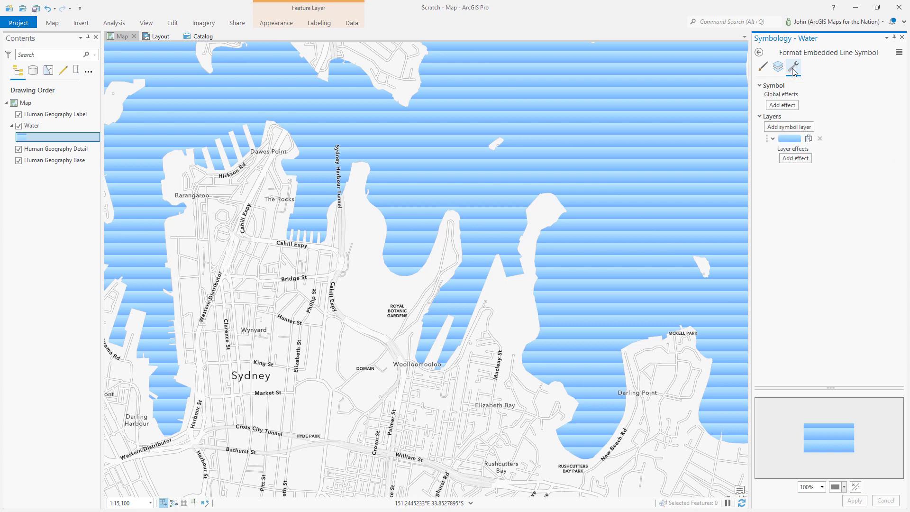
pyautogui.click(794, 158)
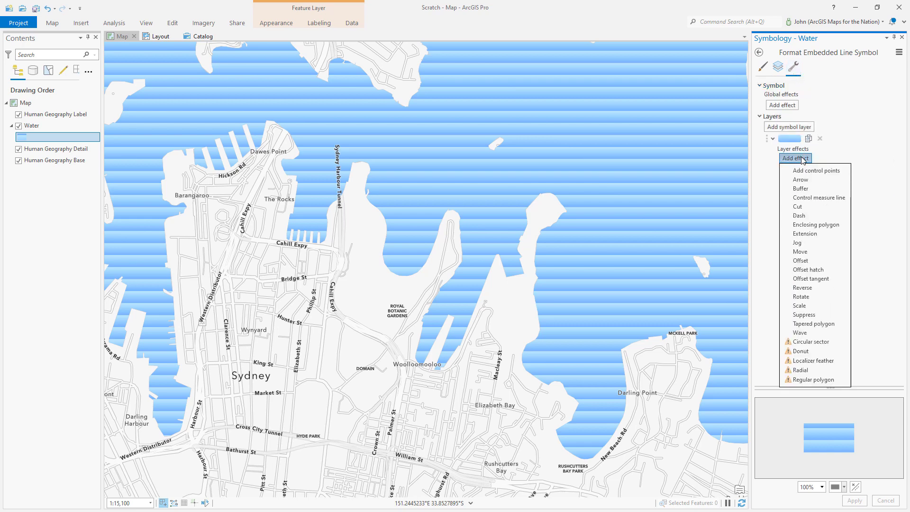
pyautogui.click(800, 332)
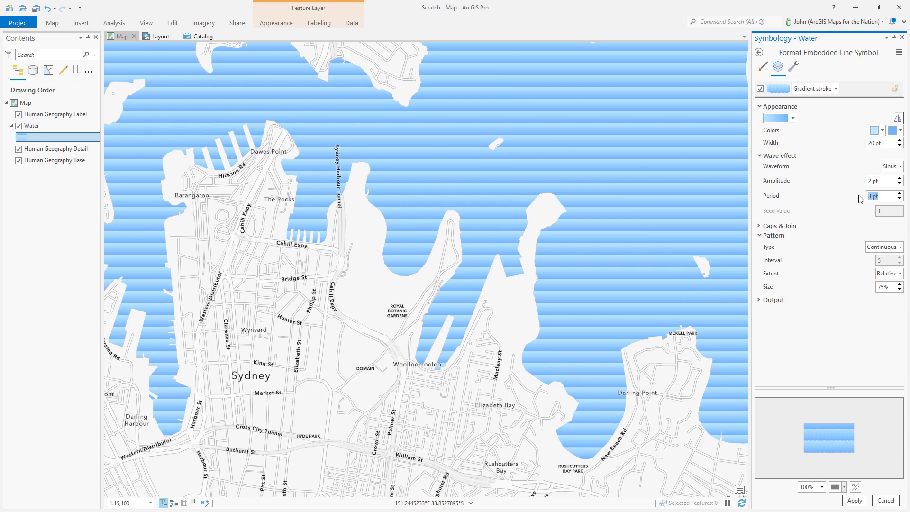
pyautogui.write('20')
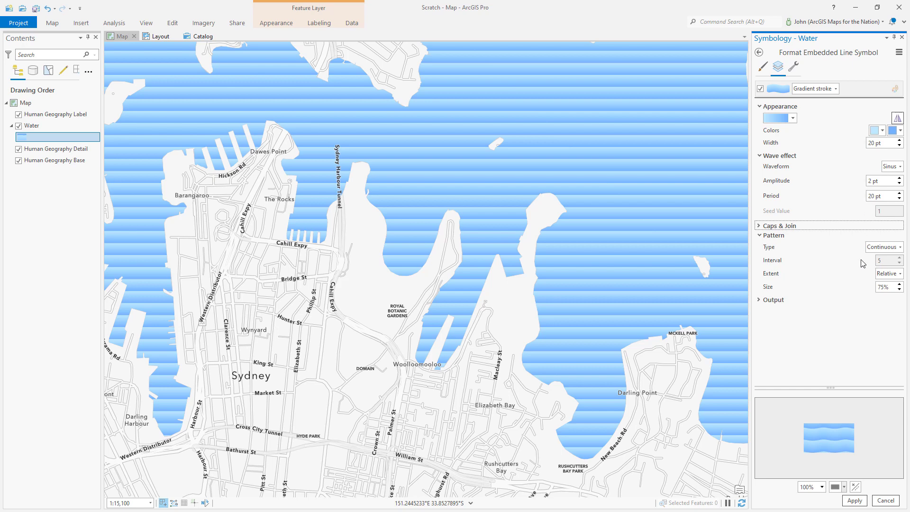
pyautogui.click(855, 500)
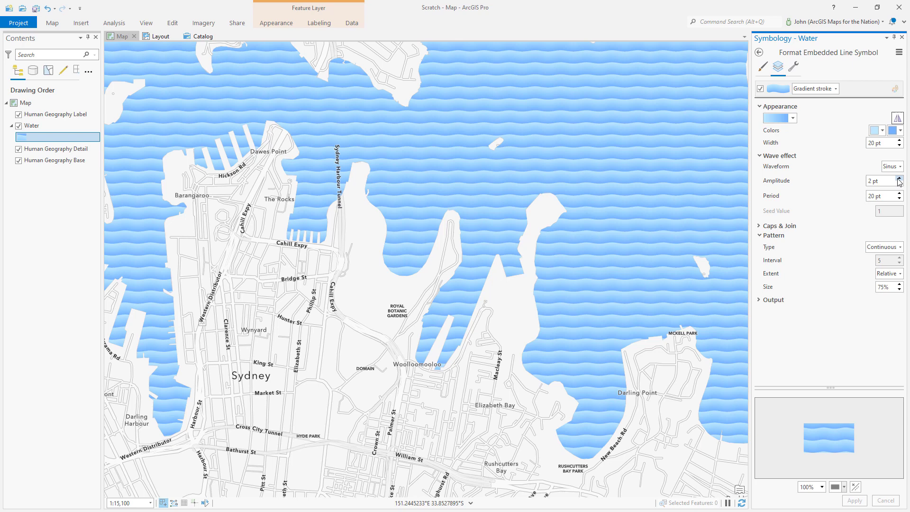
# Raise the wave amplitude to 5 pt and apply.
pyautogui.click(900, 179)
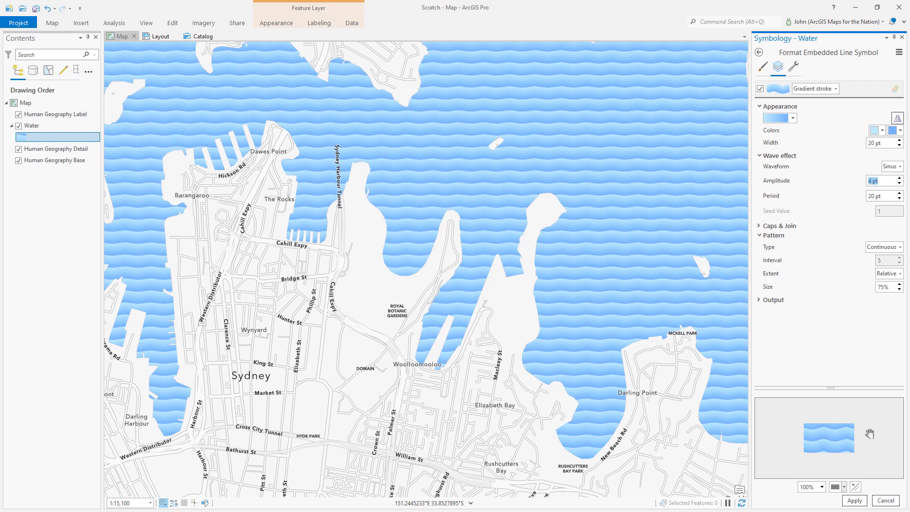
pyautogui.click(855, 500)
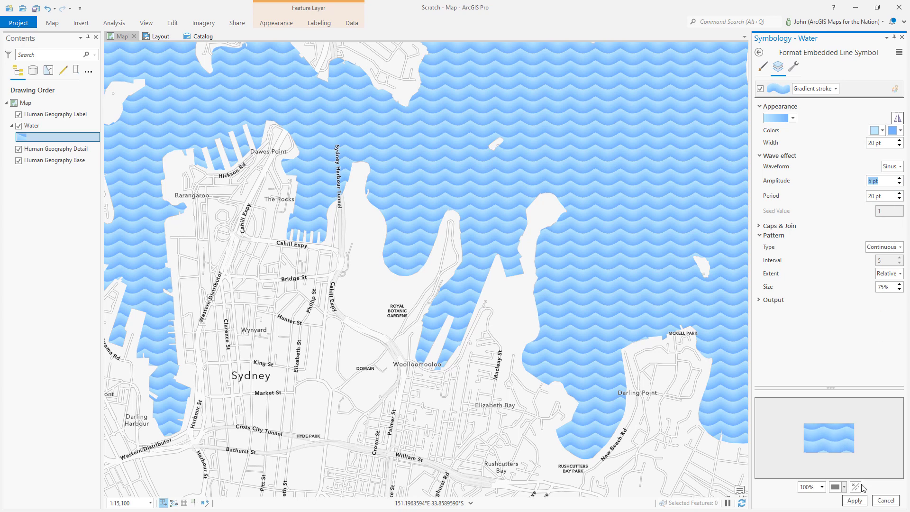
pyautogui.click(856, 501)
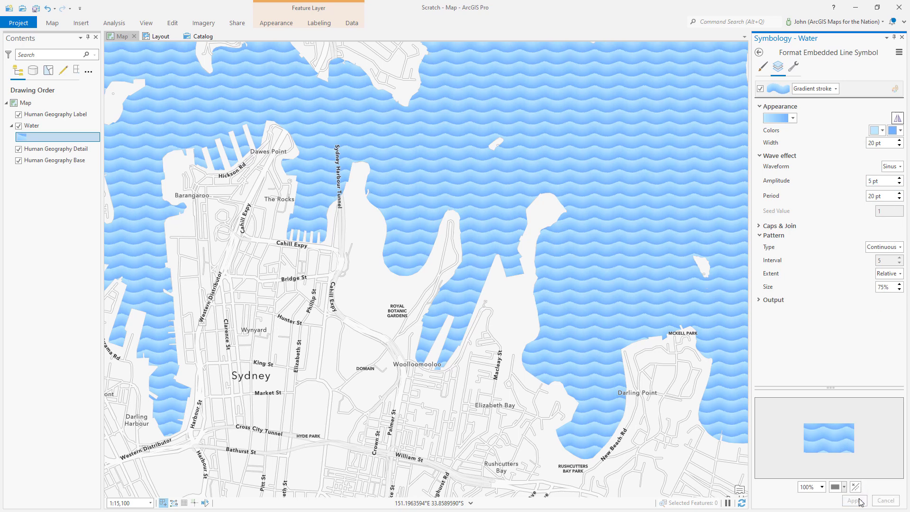
pyautogui.moveTo(788, 72)
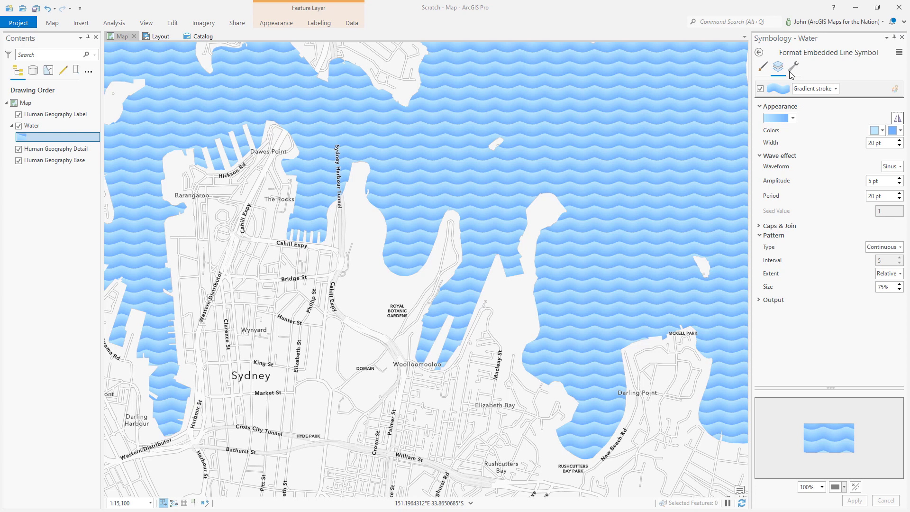
# Duplicate the gradient wave stroke layer.
pyautogui.click(794, 67)
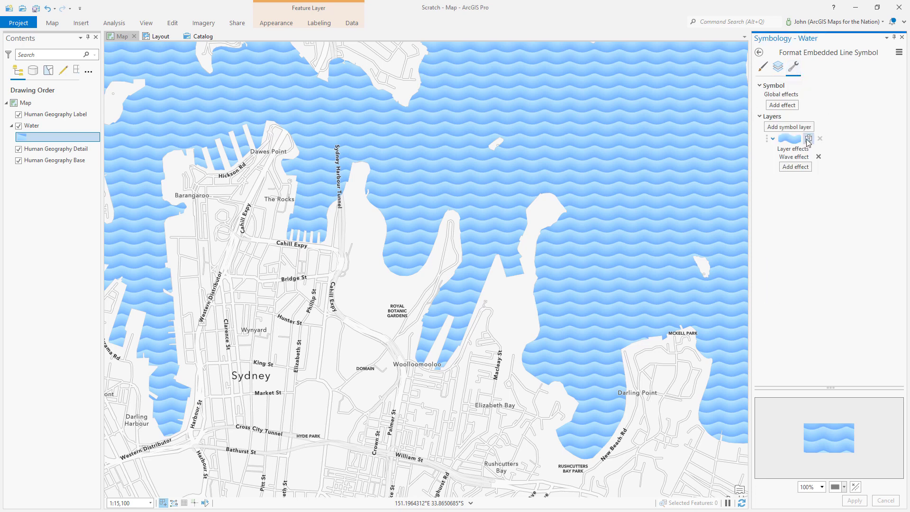
pyautogui.click(808, 138)
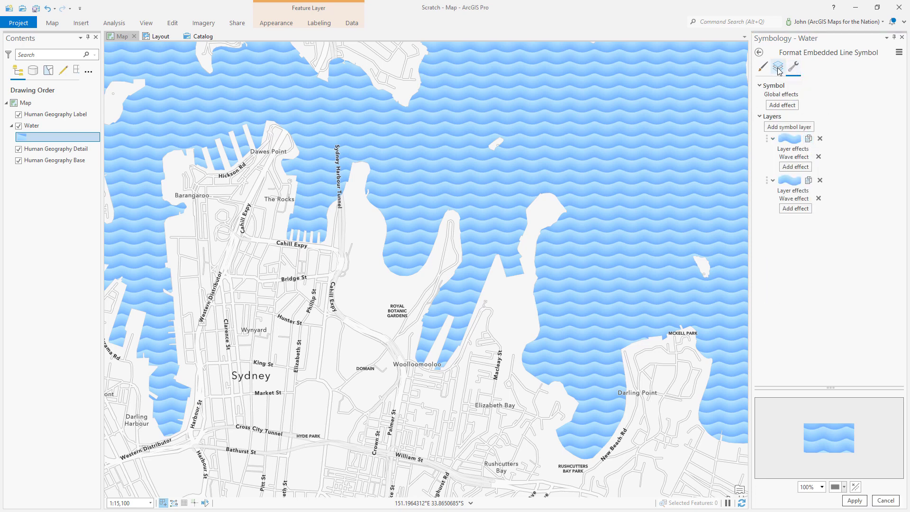
pyautogui.click(777, 67)
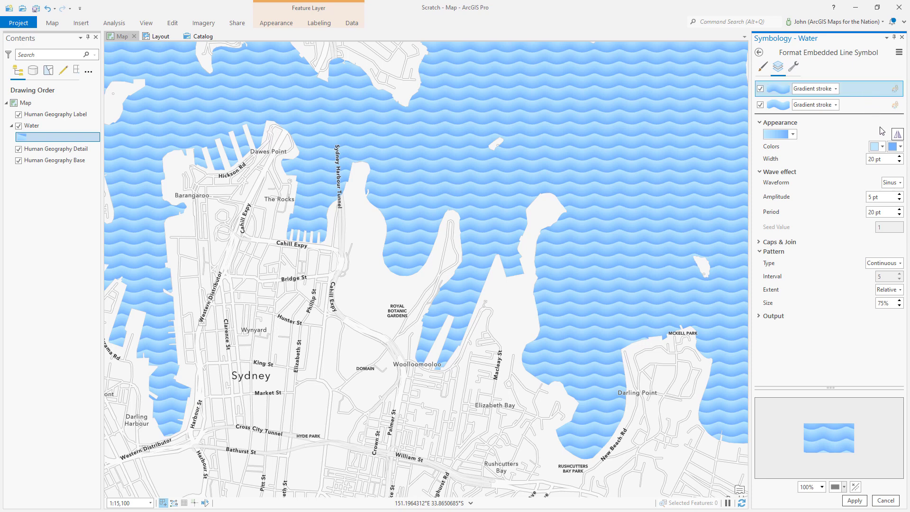
# Make the top copy a 2 pt cream Solid stroke and apply.
pyautogui.click(835, 89)
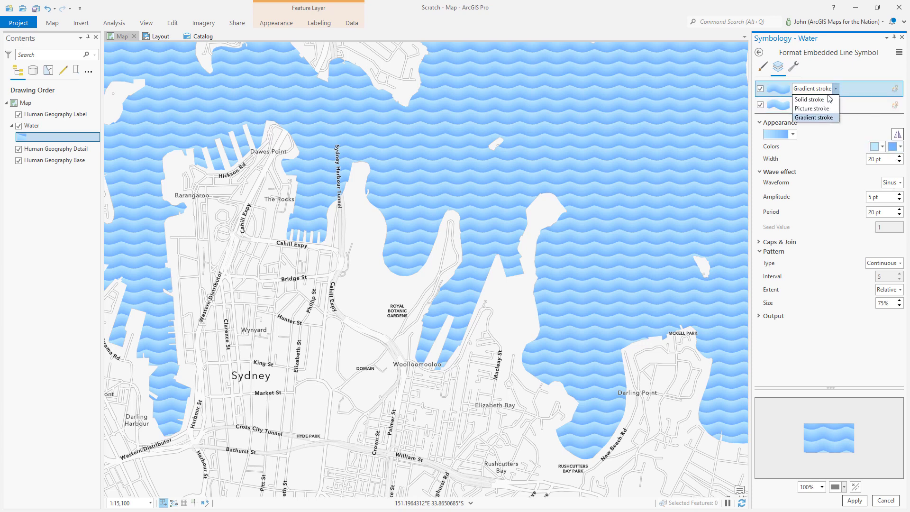
pyautogui.click(809, 99)
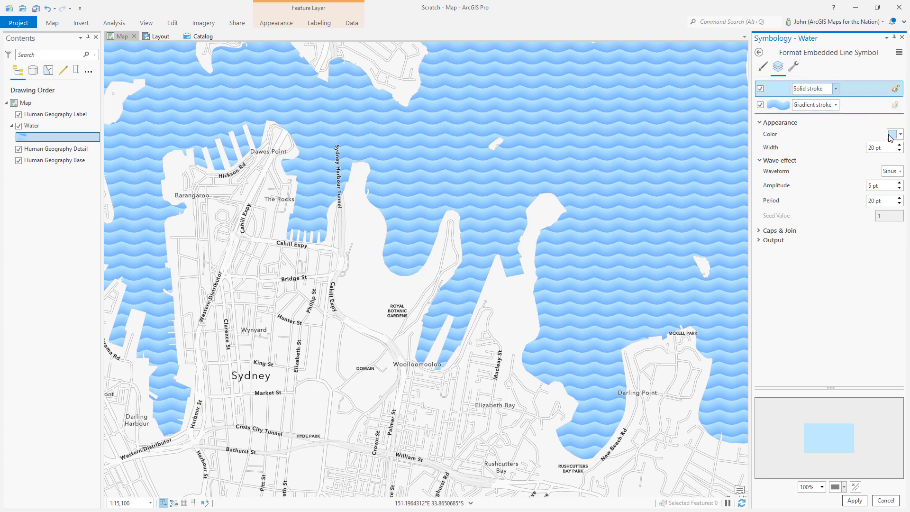
pyautogui.click(900, 134)
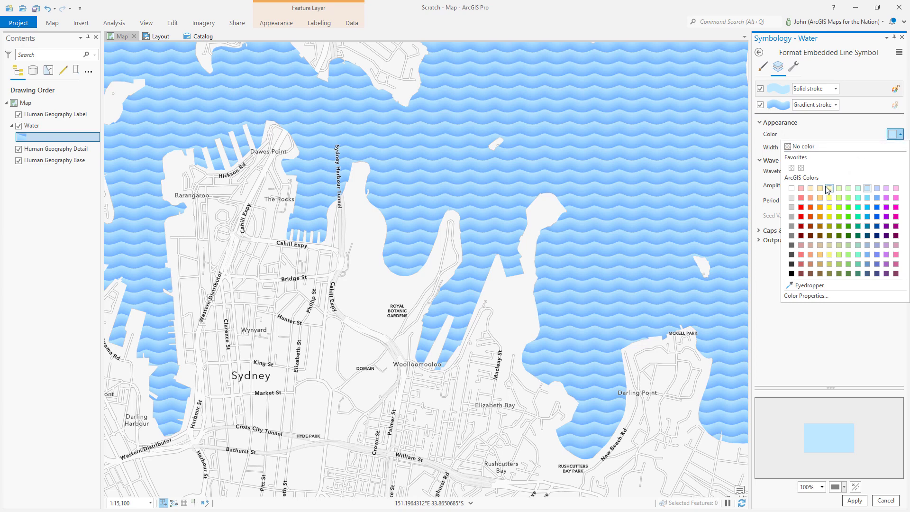
pyautogui.click(830, 189)
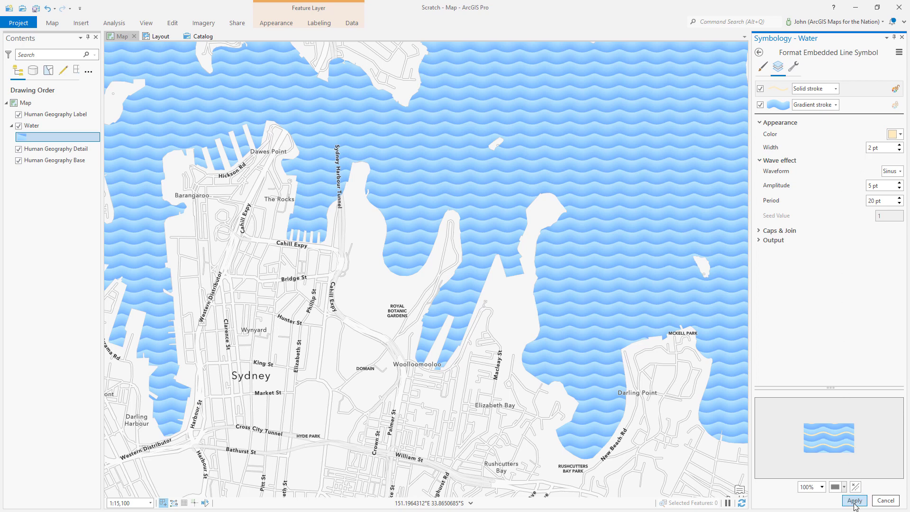
pyautogui.click(854, 501)
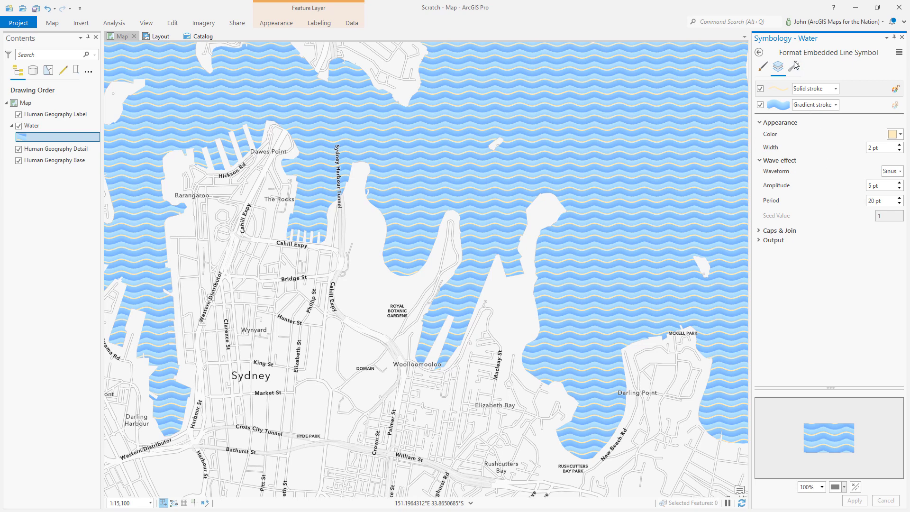
# Add a Move effect to the cream stroke with a vertical offset of about 7 pt.
pyautogui.click(793, 68)
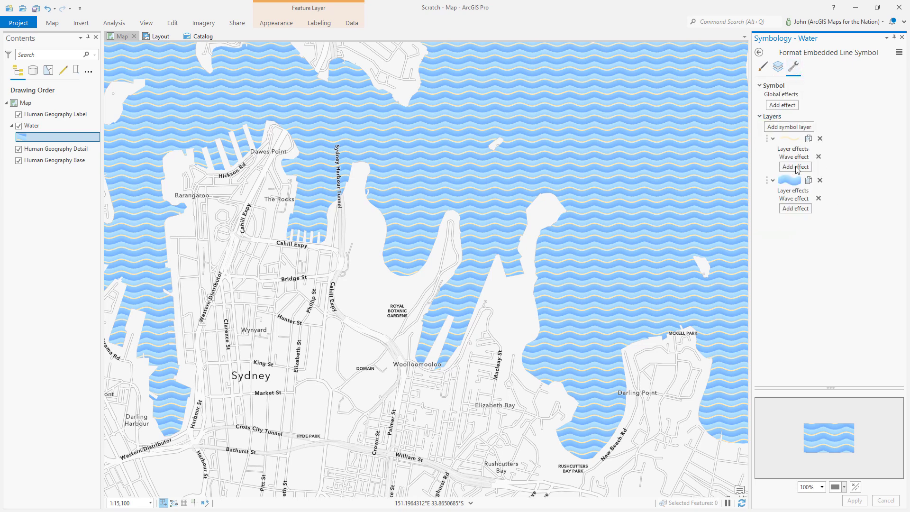
pyautogui.click(795, 166)
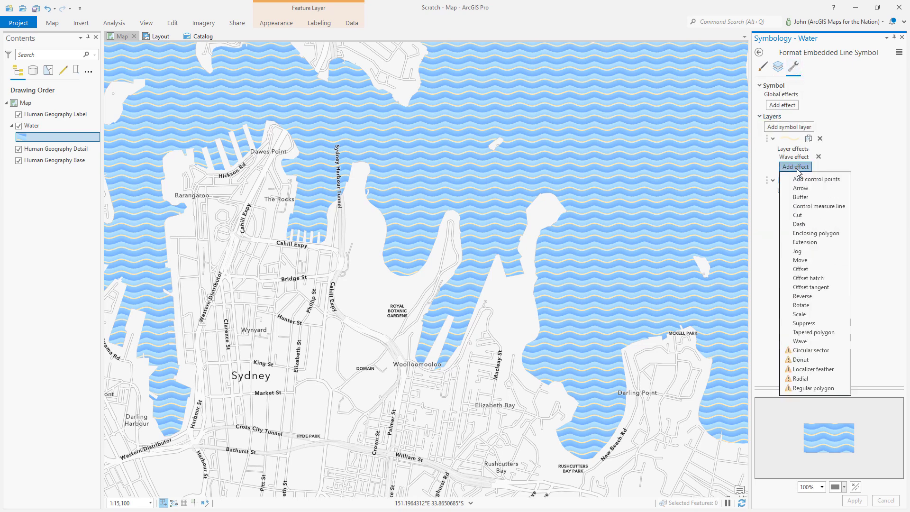
pyautogui.moveTo(800, 259)
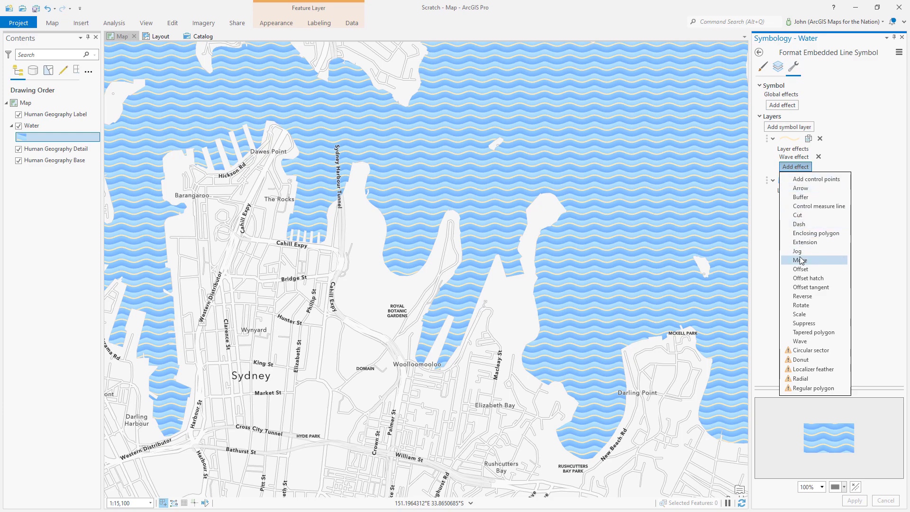
pyautogui.click(798, 259)
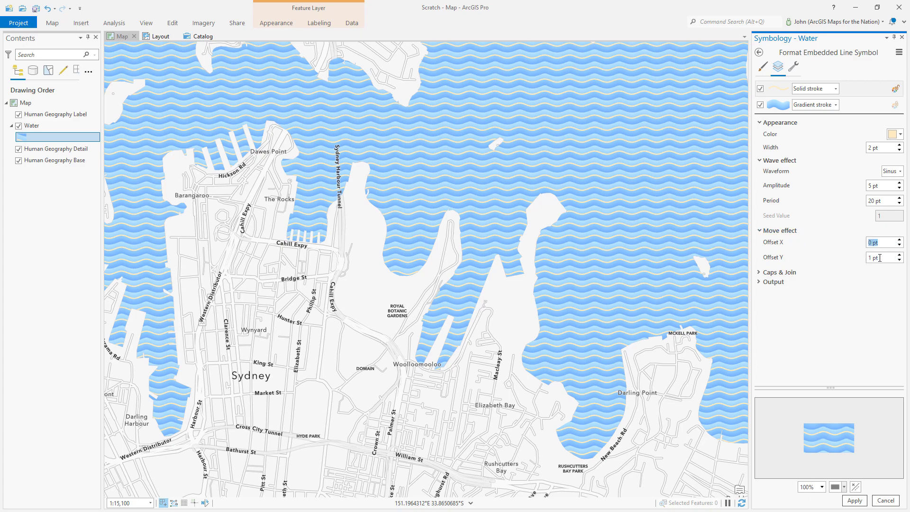
pyautogui.click(898, 254)
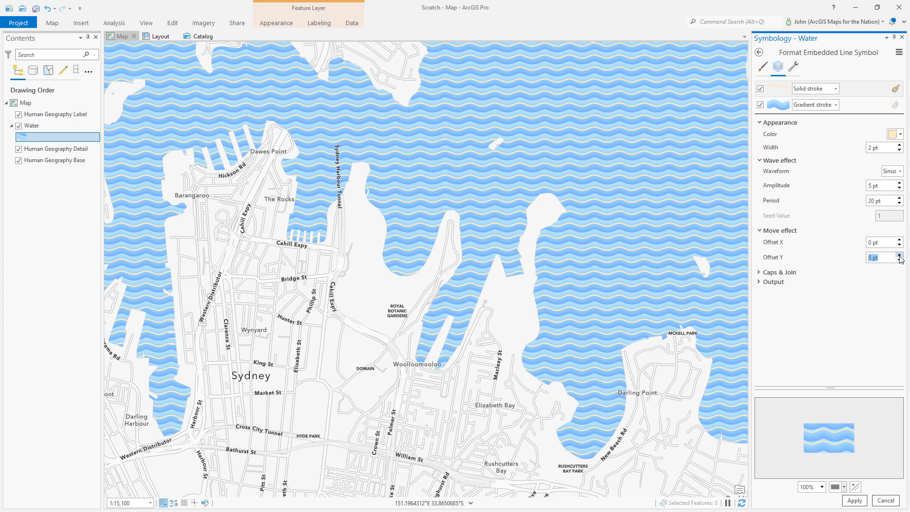
pyautogui.click(898, 255)
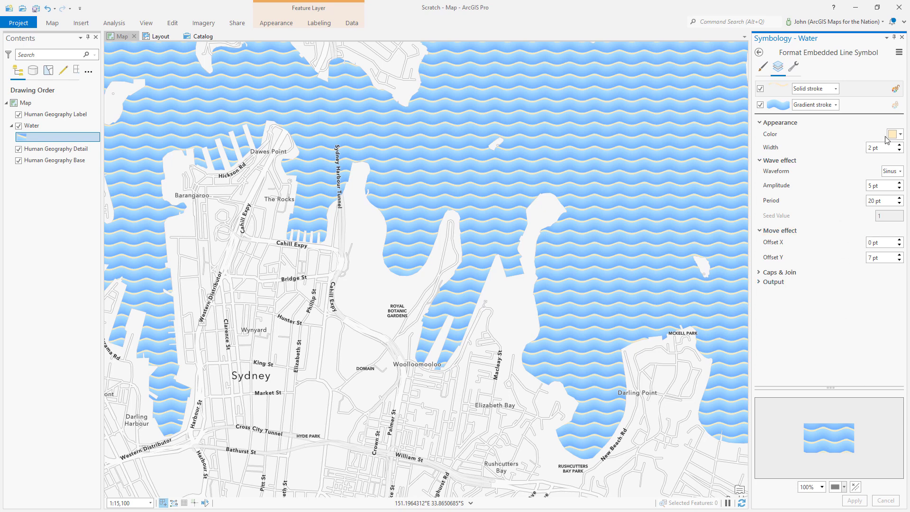
# Make the offset line white with a dotted 2–6 Dash effect and apply.
pyautogui.click(892, 135)
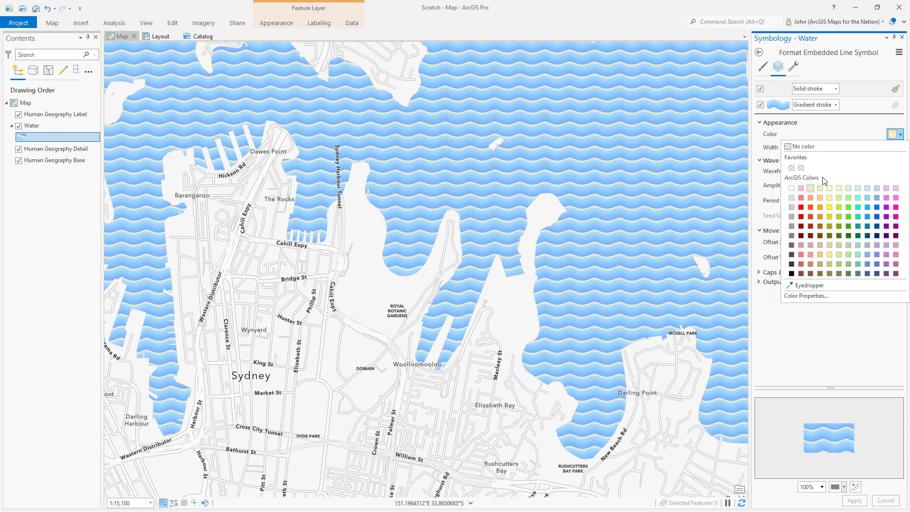
pyautogui.click(791, 188)
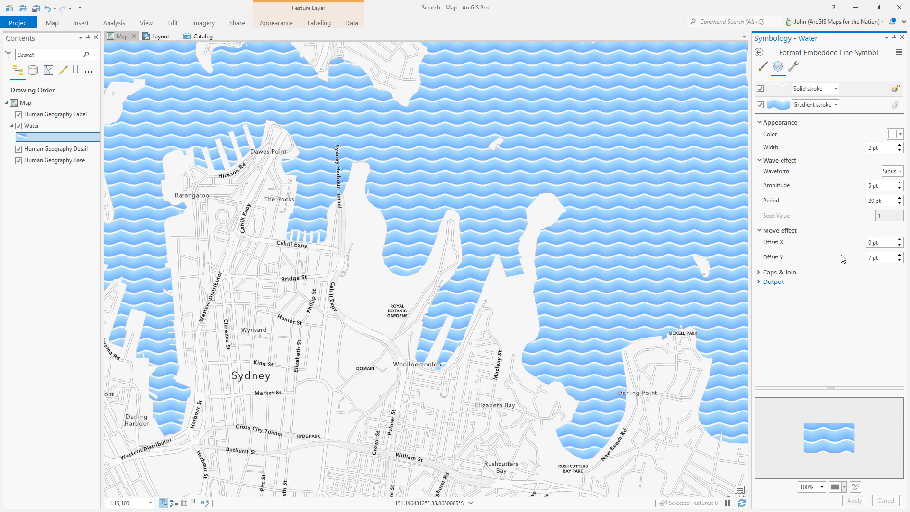
pyautogui.click(794, 71)
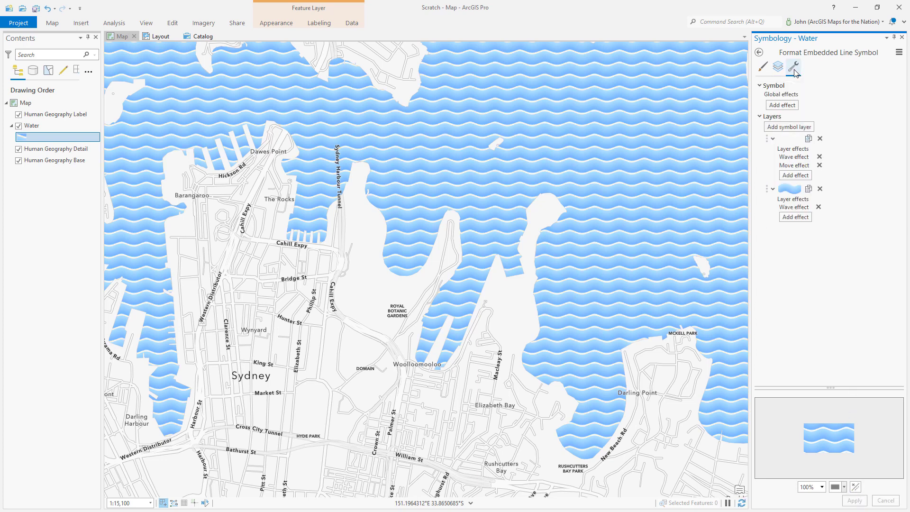
pyautogui.click(795, 175)
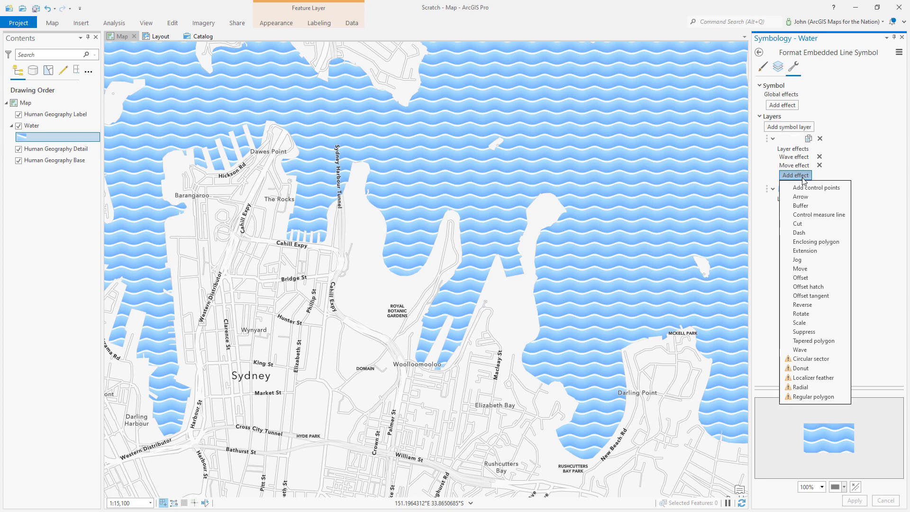
pyautogui.click(798, 232)
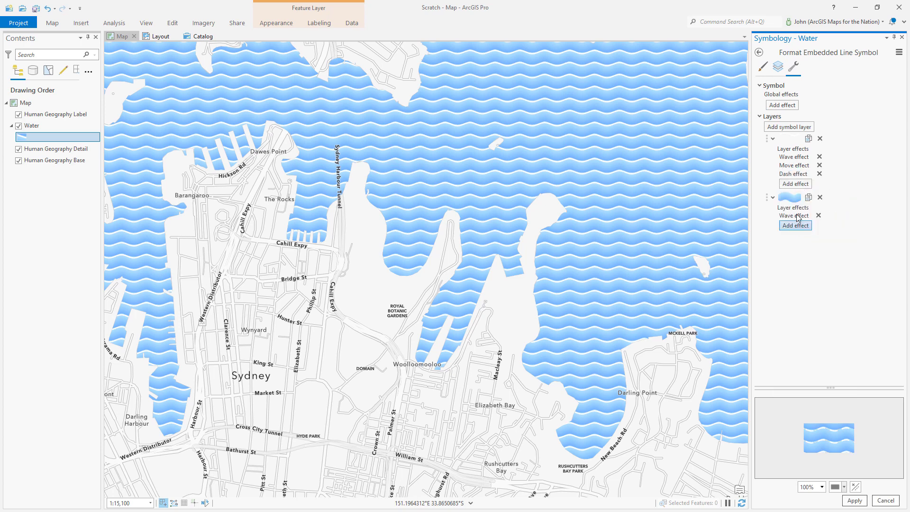
pyautogui.click(777, 66)
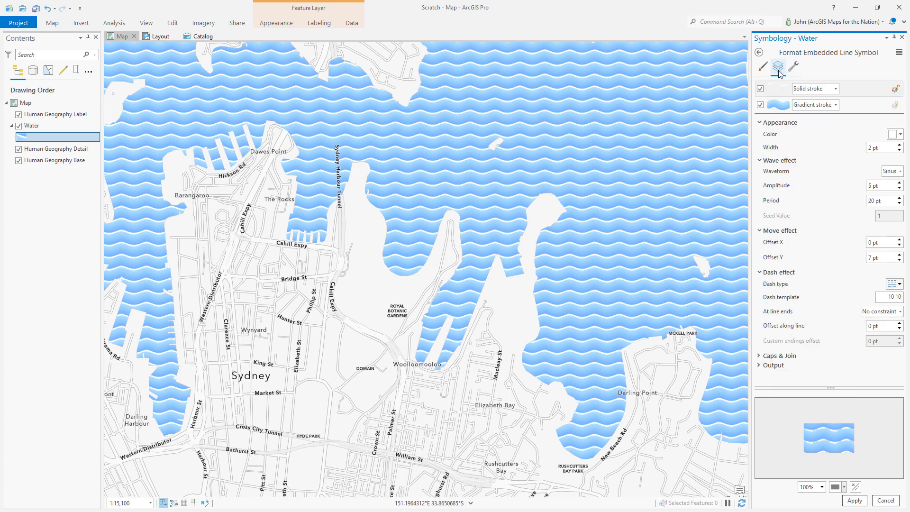
pyautogui.click(898, 284)
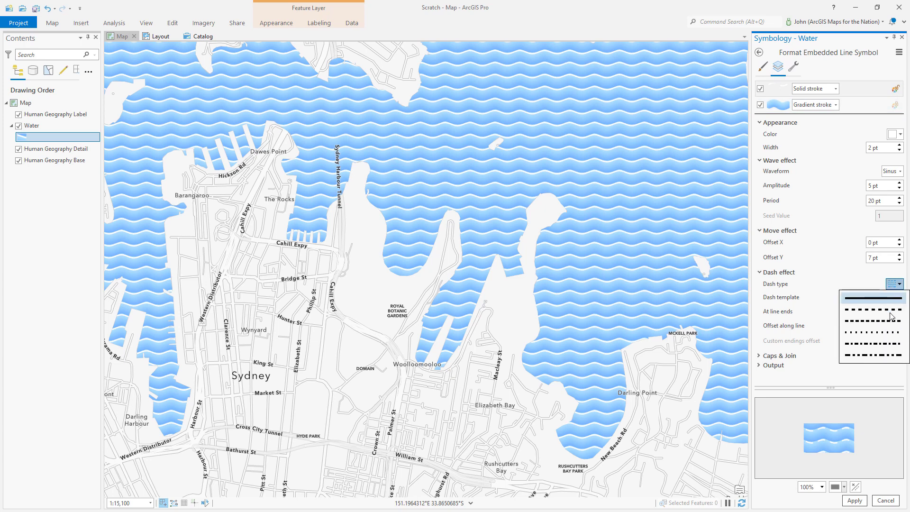
pyautogui.click(871, 308)
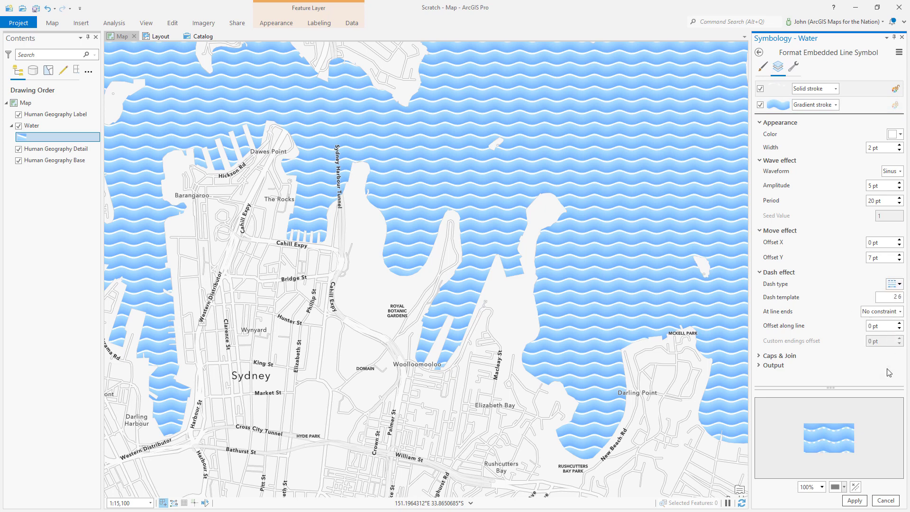
pyautogui.click(855, 501)
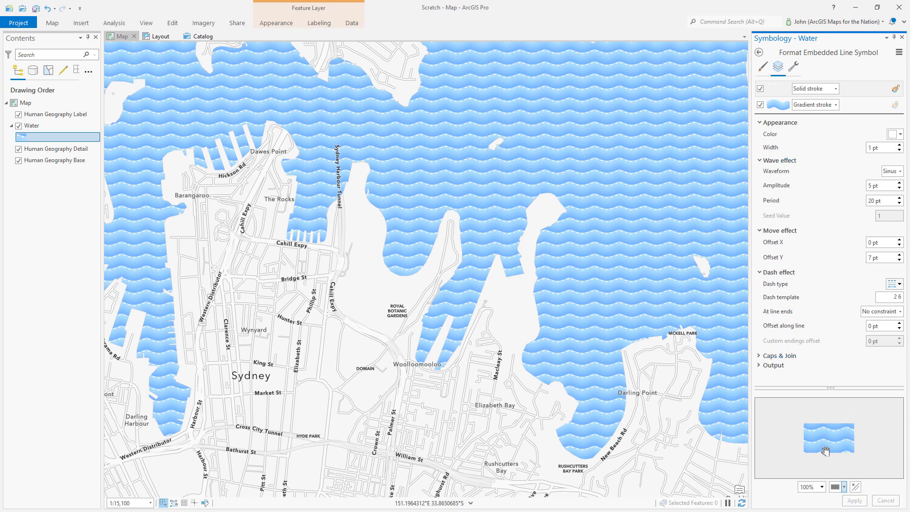
# Give the dotted white line 50% colour transparency.
pyautogui.click(900, 133)
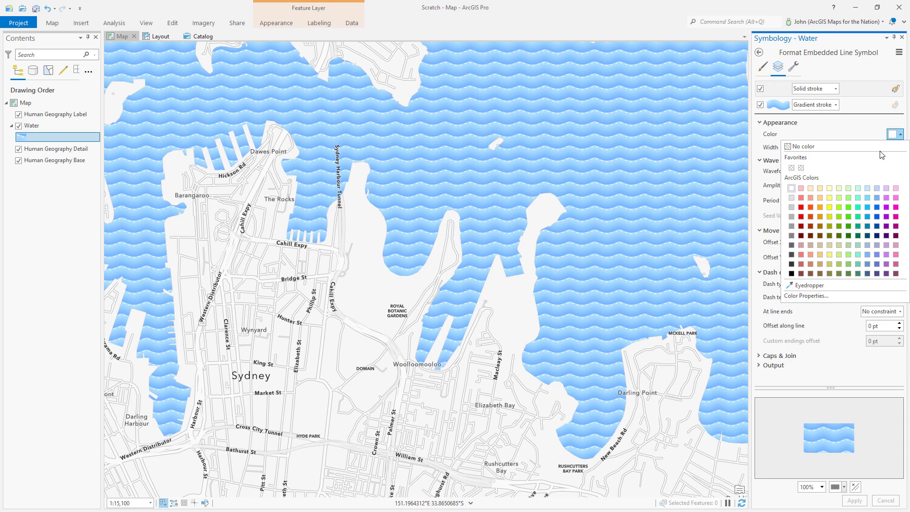
pyautogui.click(806, 295)
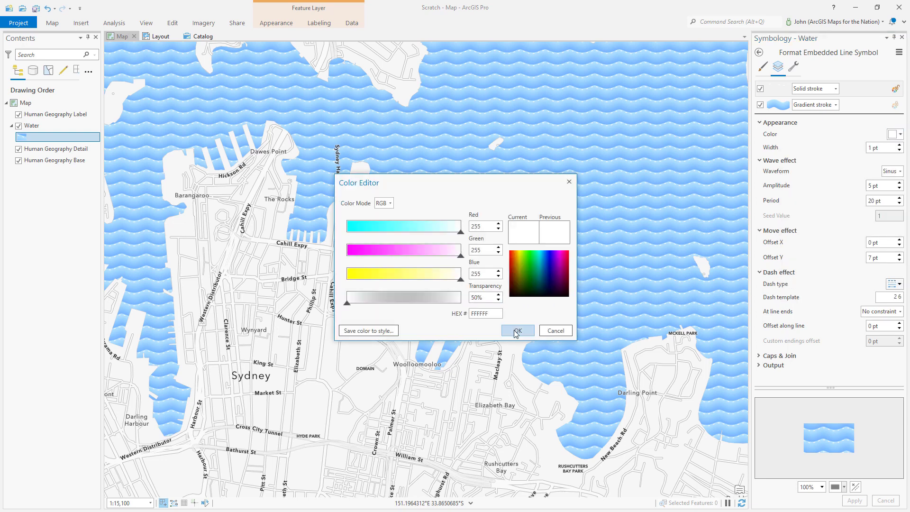
pyautogui.click(518, 330)
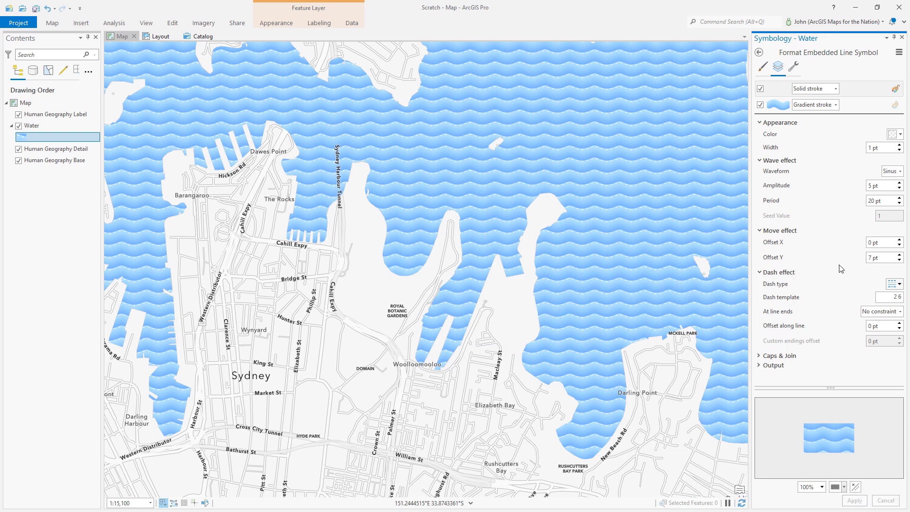
pyautogui.click(793, 68)
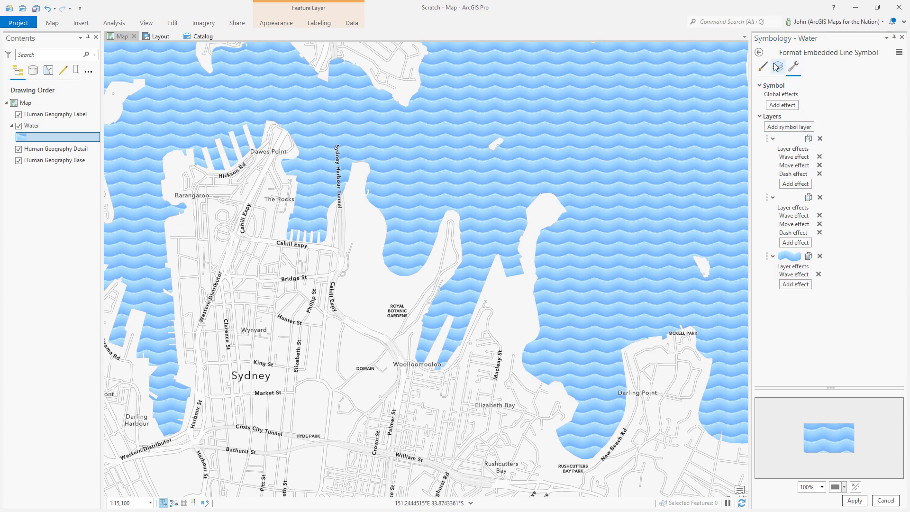
# Adjust the top dotted stroke's width and colour transparency.
pyautogui.click(777, 66)
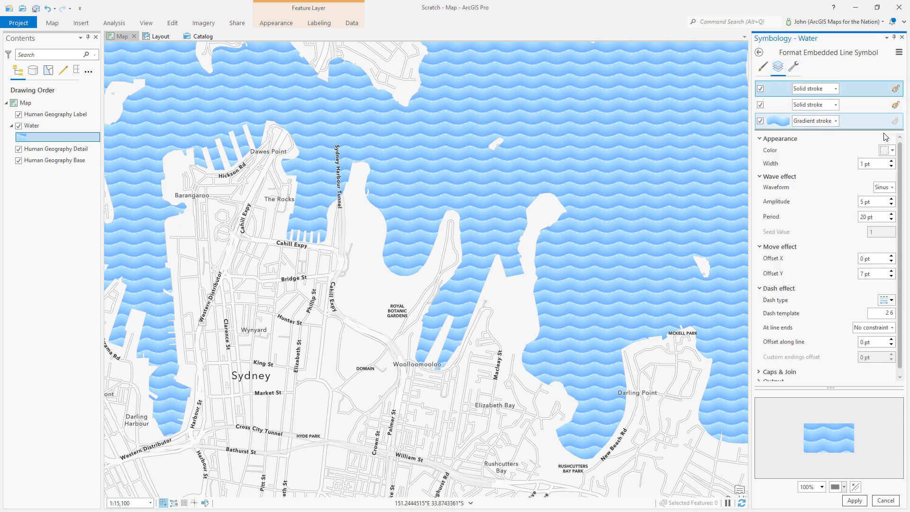
pyautogui.click(890, 161)
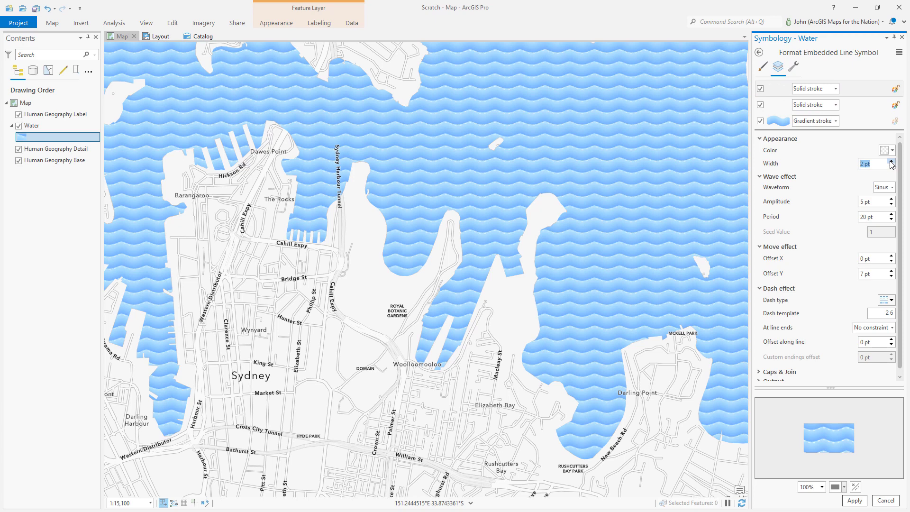
pyautogui.click(892, 150)
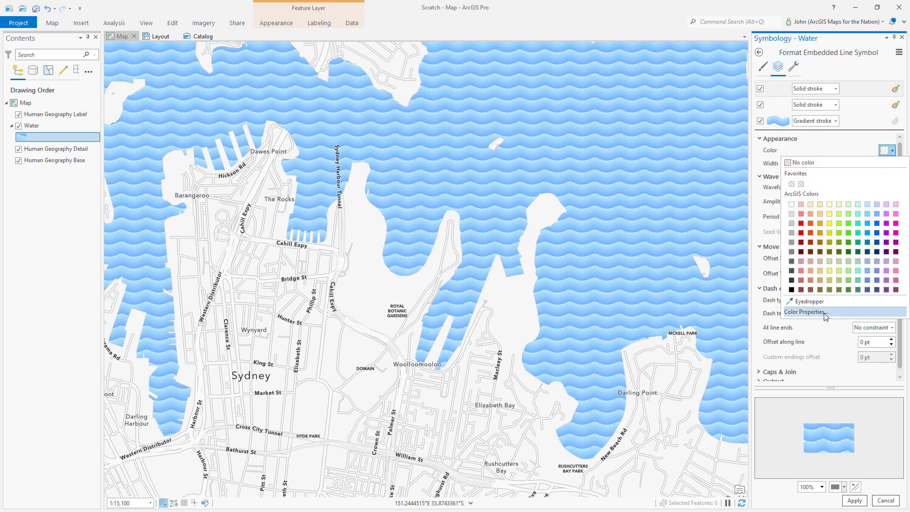
pyautogui.click(806, 312)
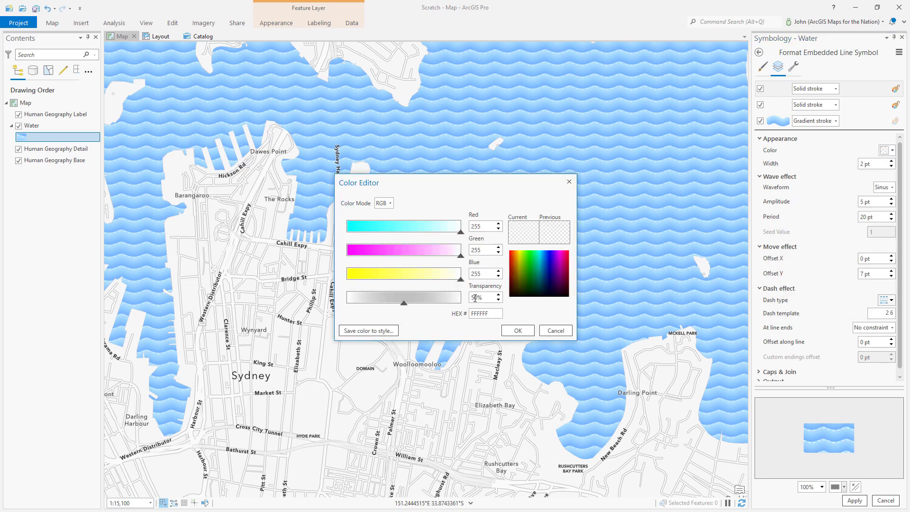
pyautogui.click(517, 331)
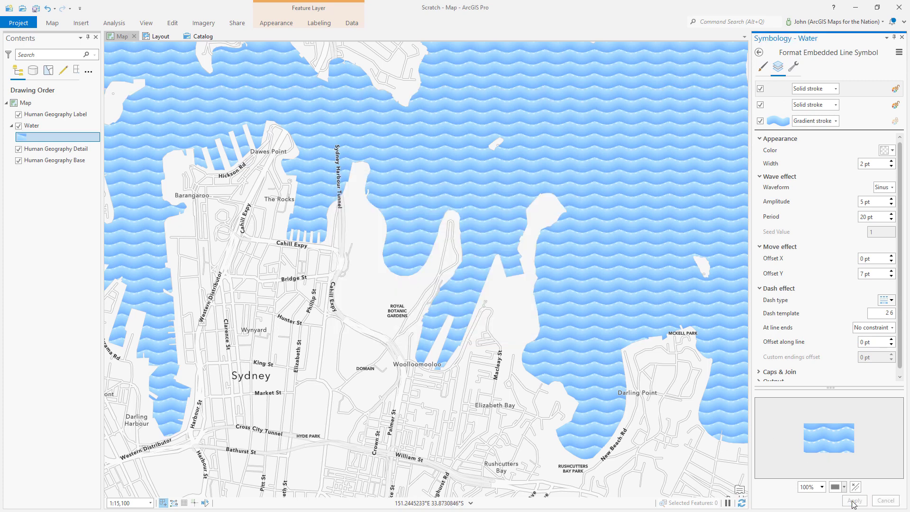
# Duplicate the dotted stroke, set the copy's width to 4 pt, and apply.
pyautogui.click(793, 66)
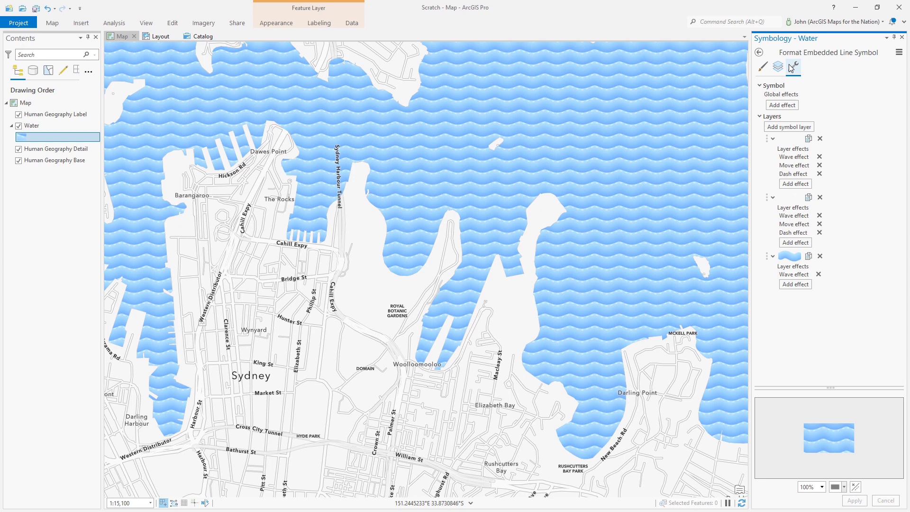
pyautogui.click(778, 67)
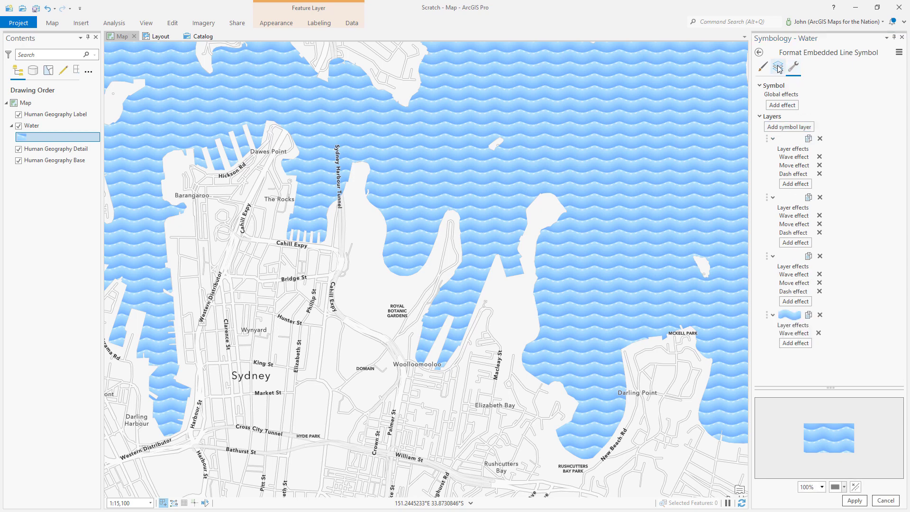
pyautogui.click(778, 67)
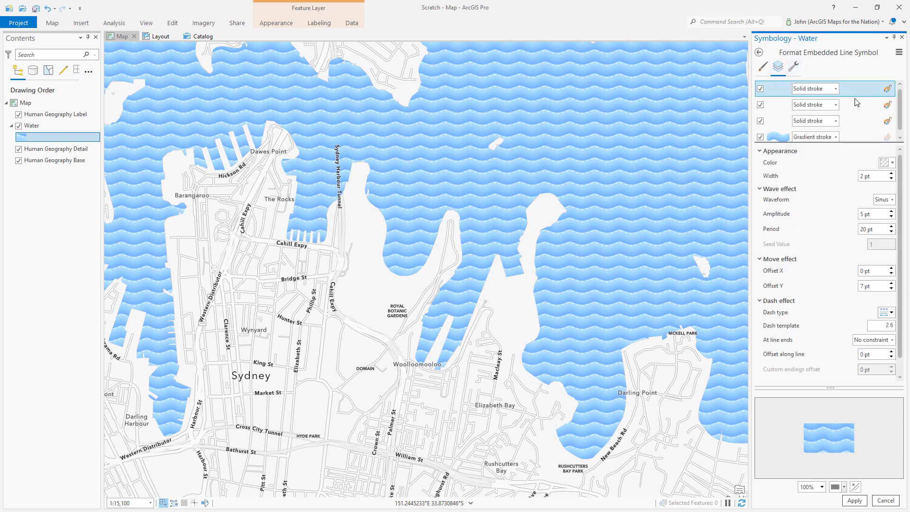
pyautogui.click(890, 163)
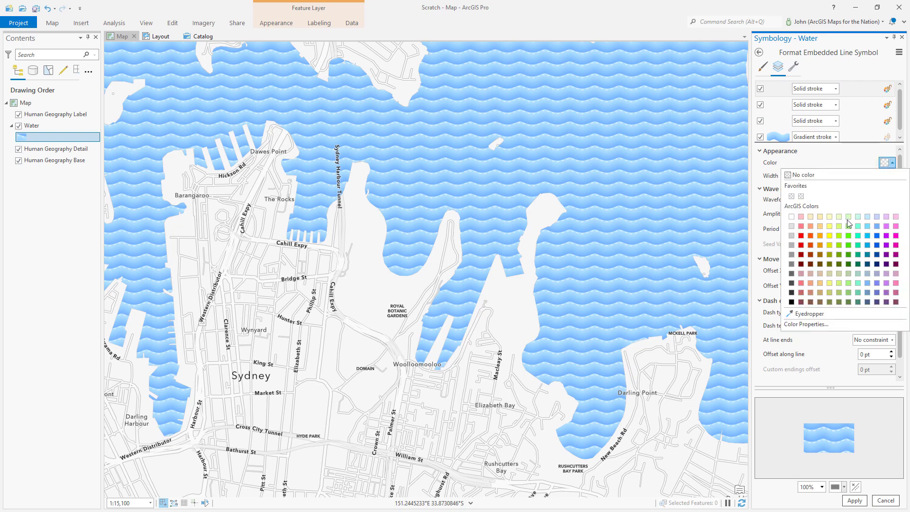
pyautogui.click(806, 324)
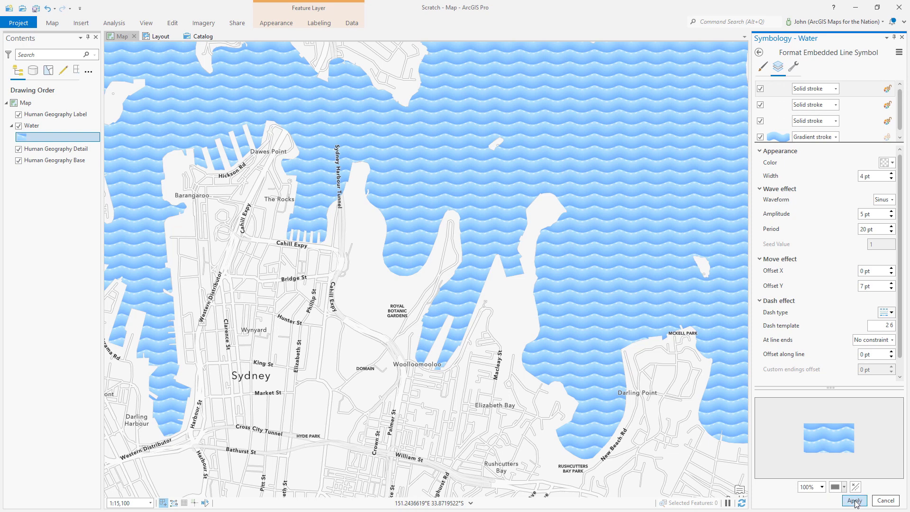
pyautogui.click(854, 501)
pyautogui.write('SparklyWaves')
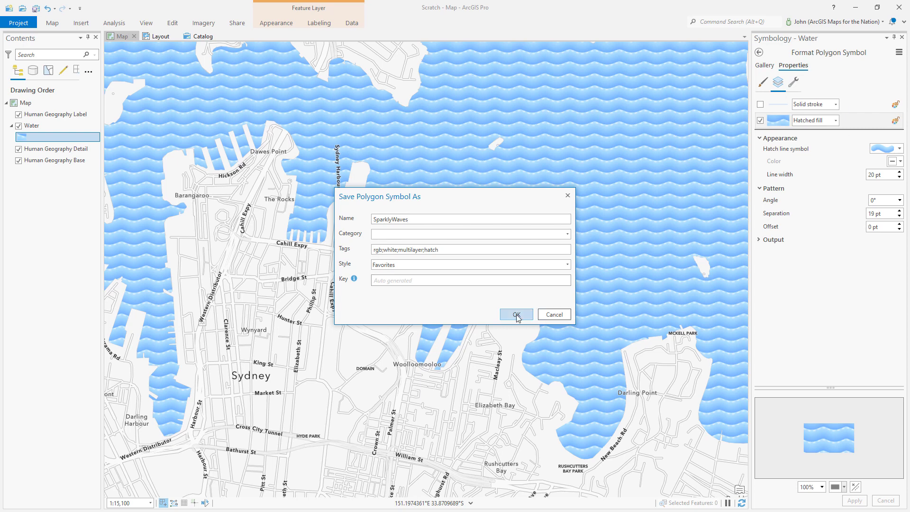
# Confirm the save dialog storing 'SparklyWaves' with its tags in Favorites.
pyautogui.click(516, 314)
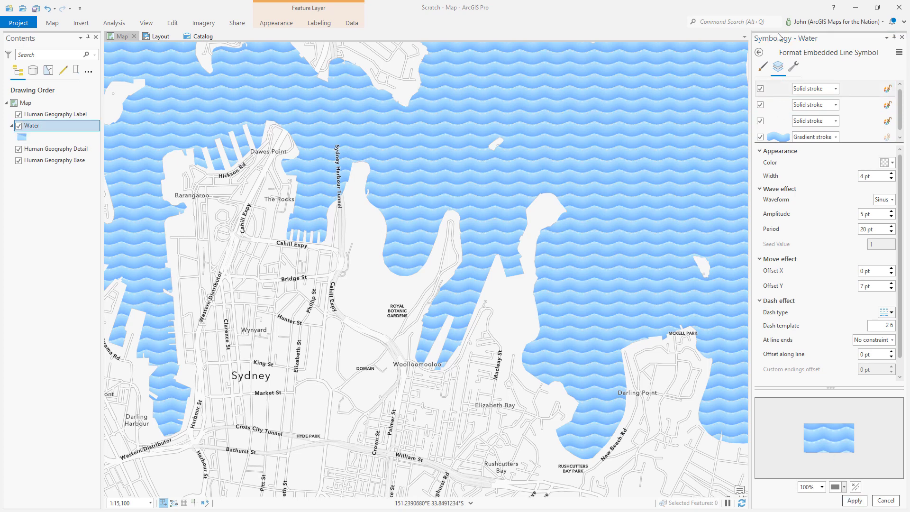
# Delete the remaining dotted stroke layer and duplicate the gradient wave stroke.
pyautogui.click(794, 68)
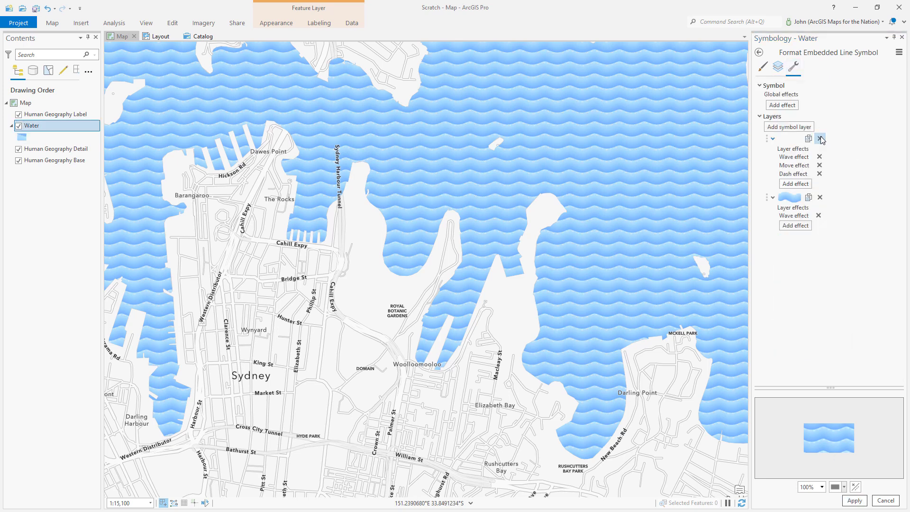
pyautogui.click(821, 139)
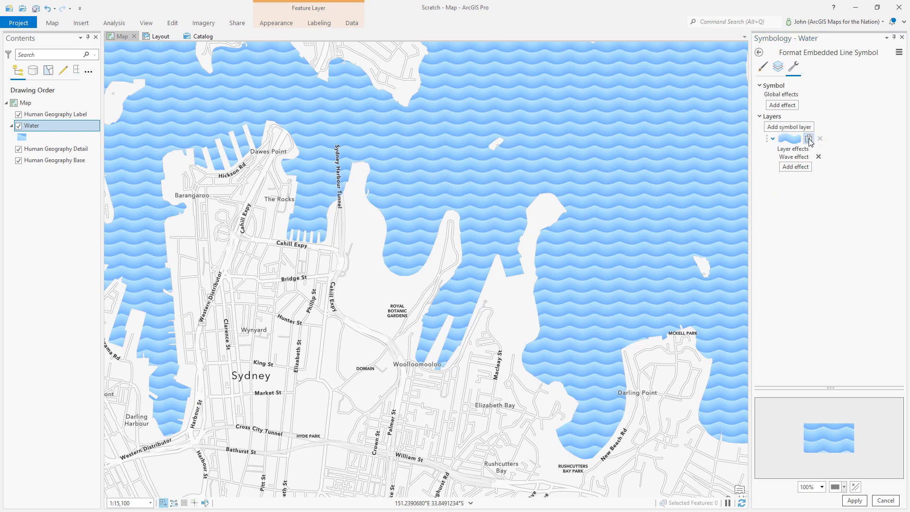
pyautogui.click(809, 138)
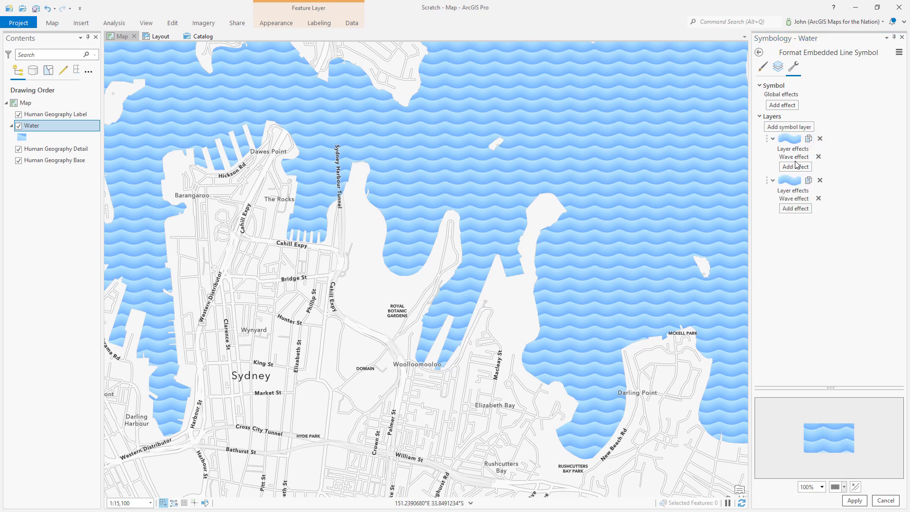
# Add a Move effect offsetting the copy 10 pt in X and Y, and apply.
pyautogui.click(795, 167)
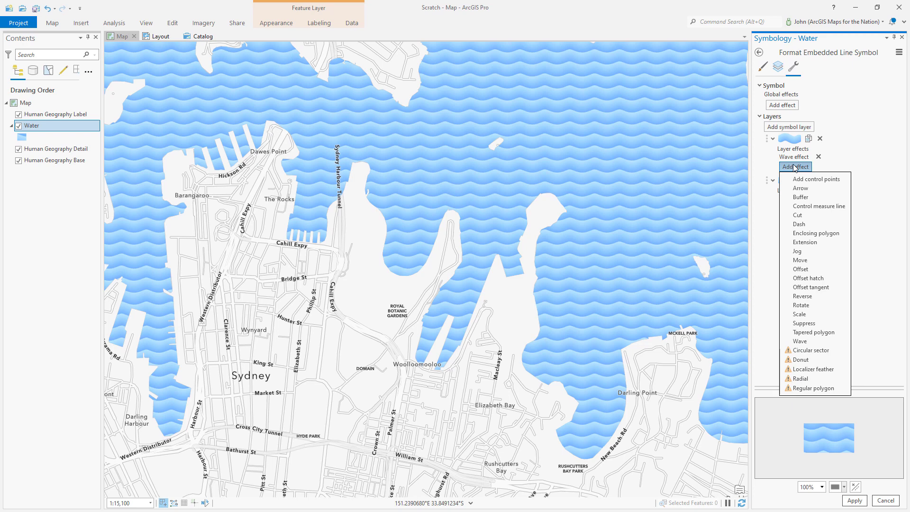
pyautogui.moveTo(797, 251)
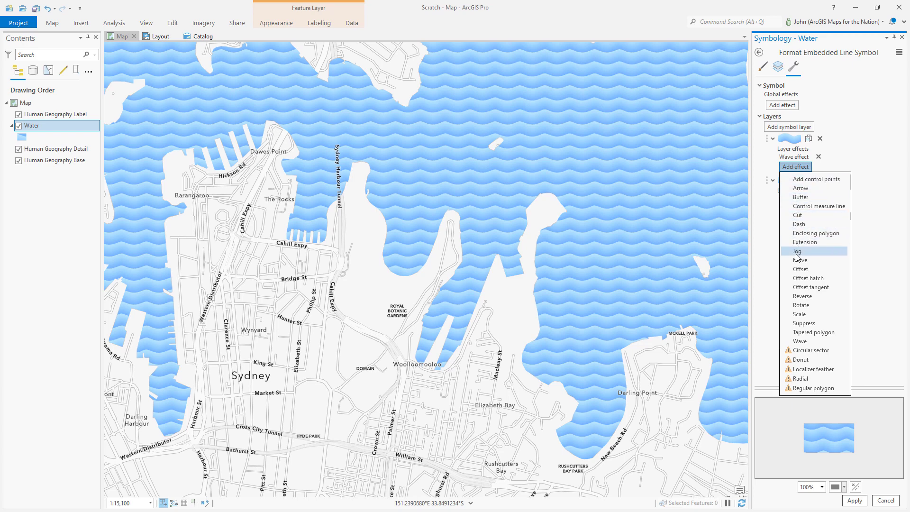
pyautogui.click(776, 67)
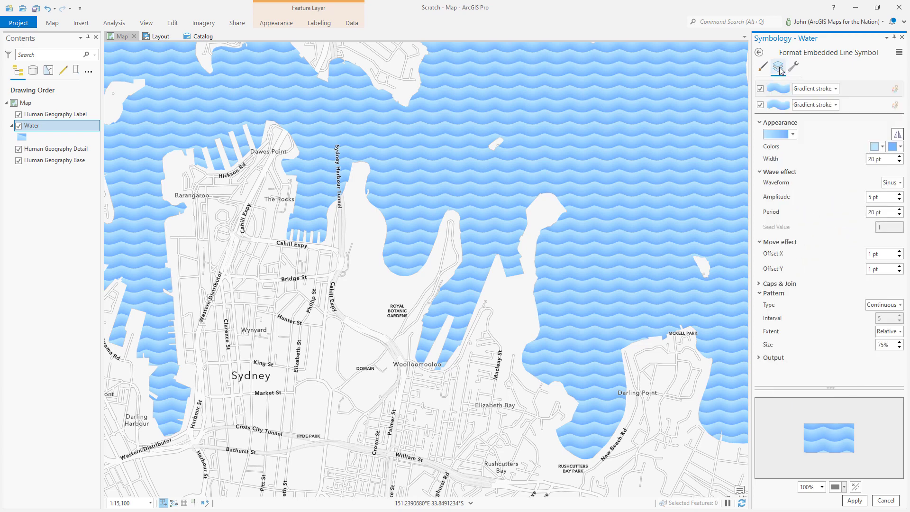
pyautogui.click(778, 67)
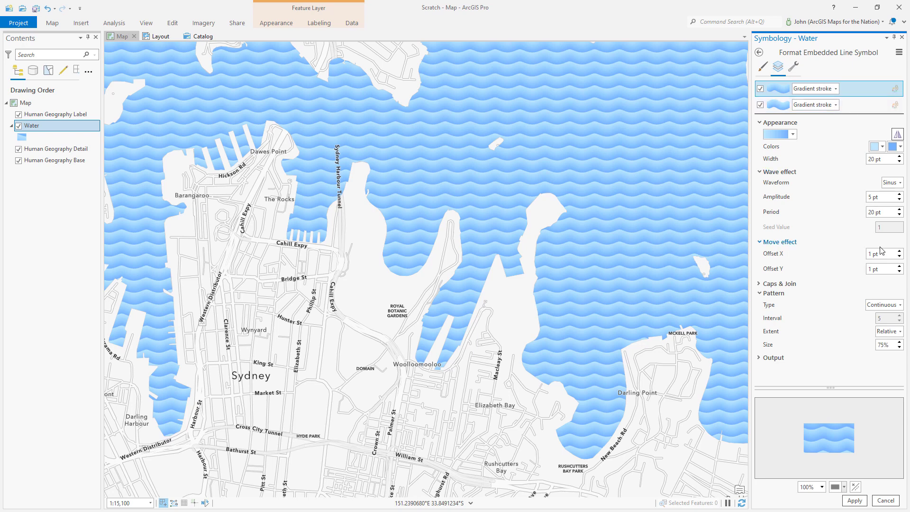
pyautogui.click(882, 253)
pyautogui.write('10')
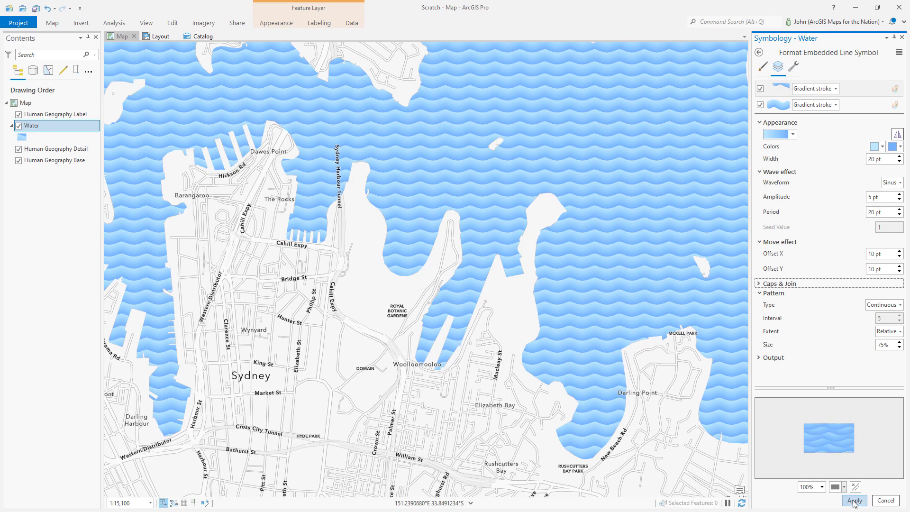
pyautogui.click(853, 501)
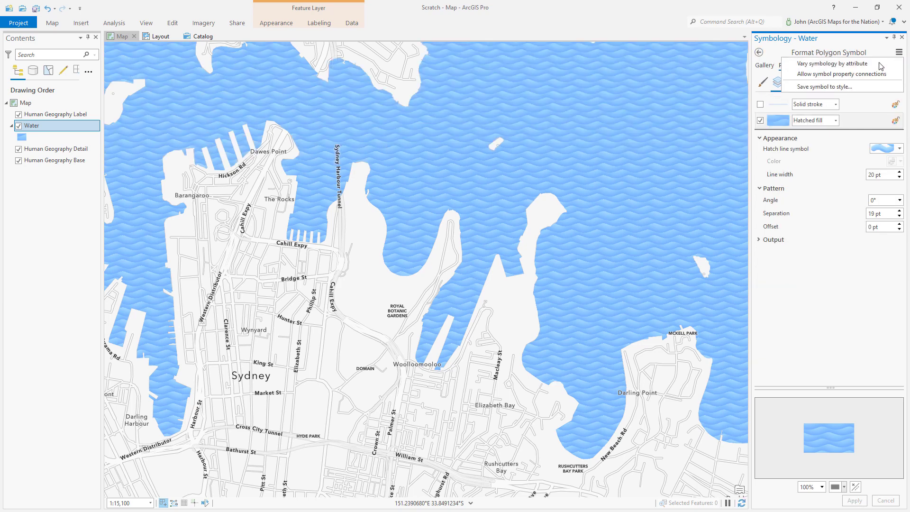
# Choose Save symbol to style for the updated layered wave fill.
pyautogui.click(823, 86)
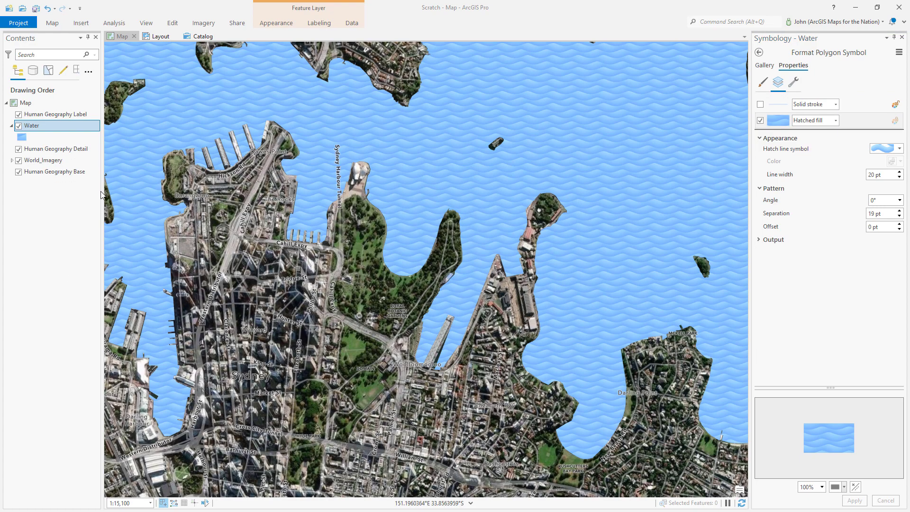
# Set the Water layer's blend mode to a darkening mode and browse the saved symbols gallery.
pyautogui.click(276, 23)
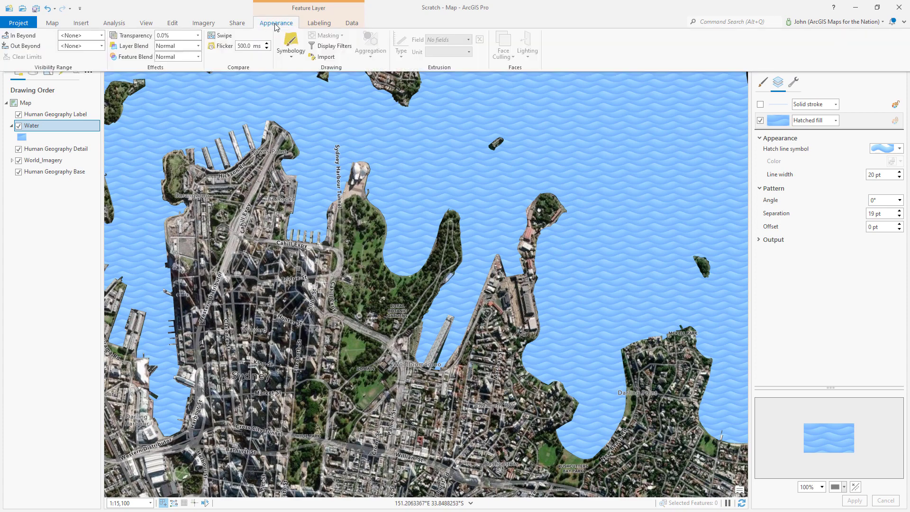
pyautogui.click(197, 46)
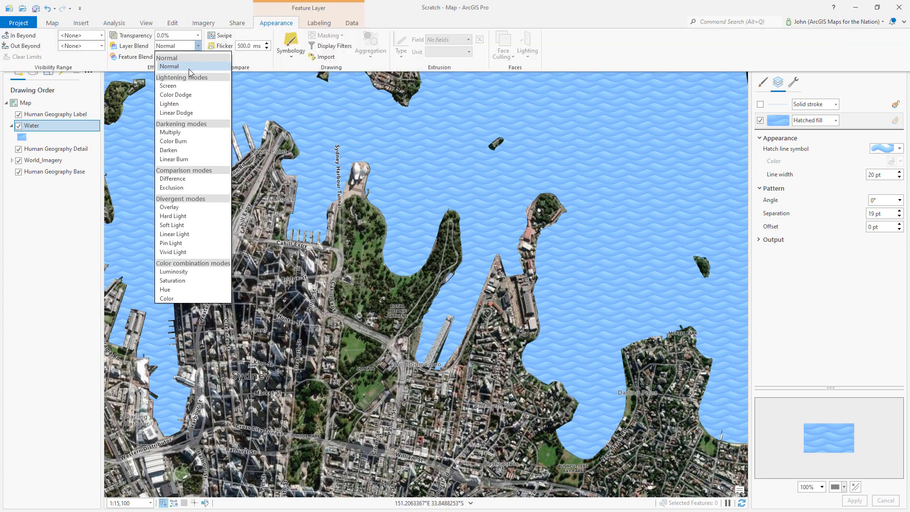
pyautogui.click(173, 141)
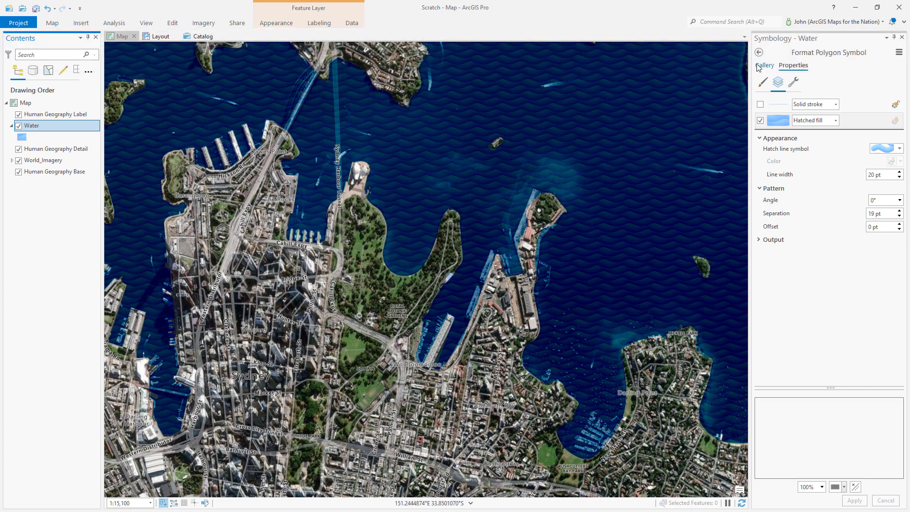
pyautogui.click(765, 64)
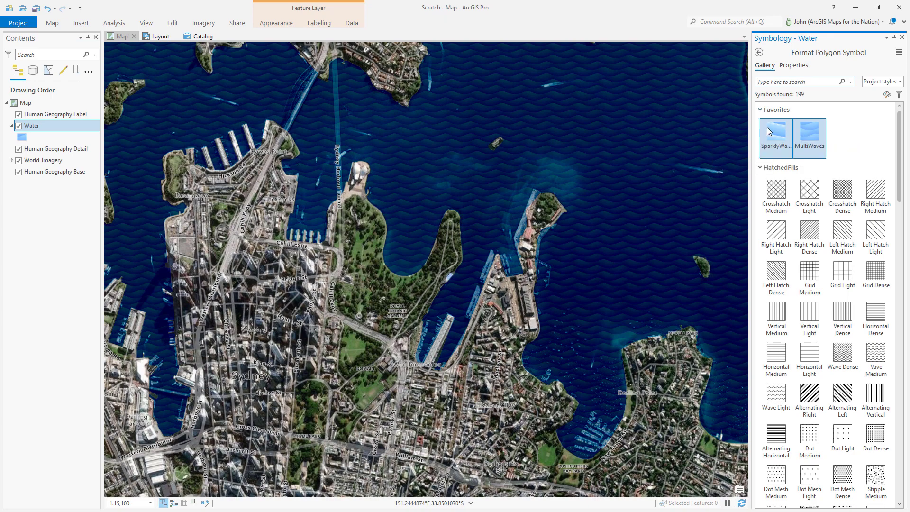